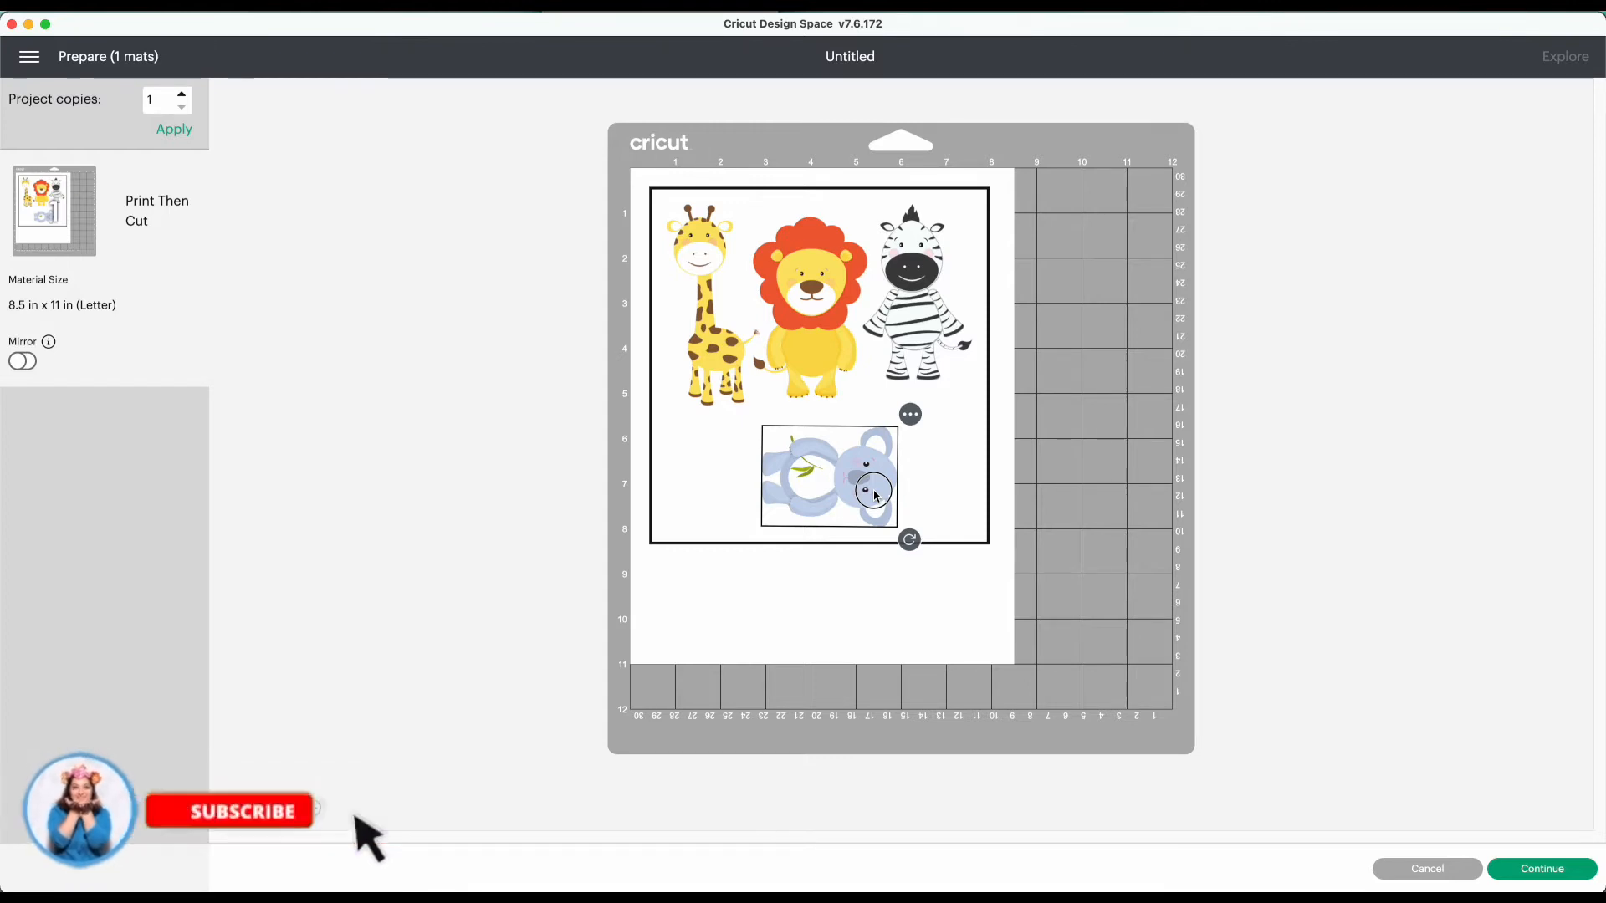
Step: Cancel the Prepare screen to return to the canvas with lion, zebra, koala and giraffe
click(1425, 869)
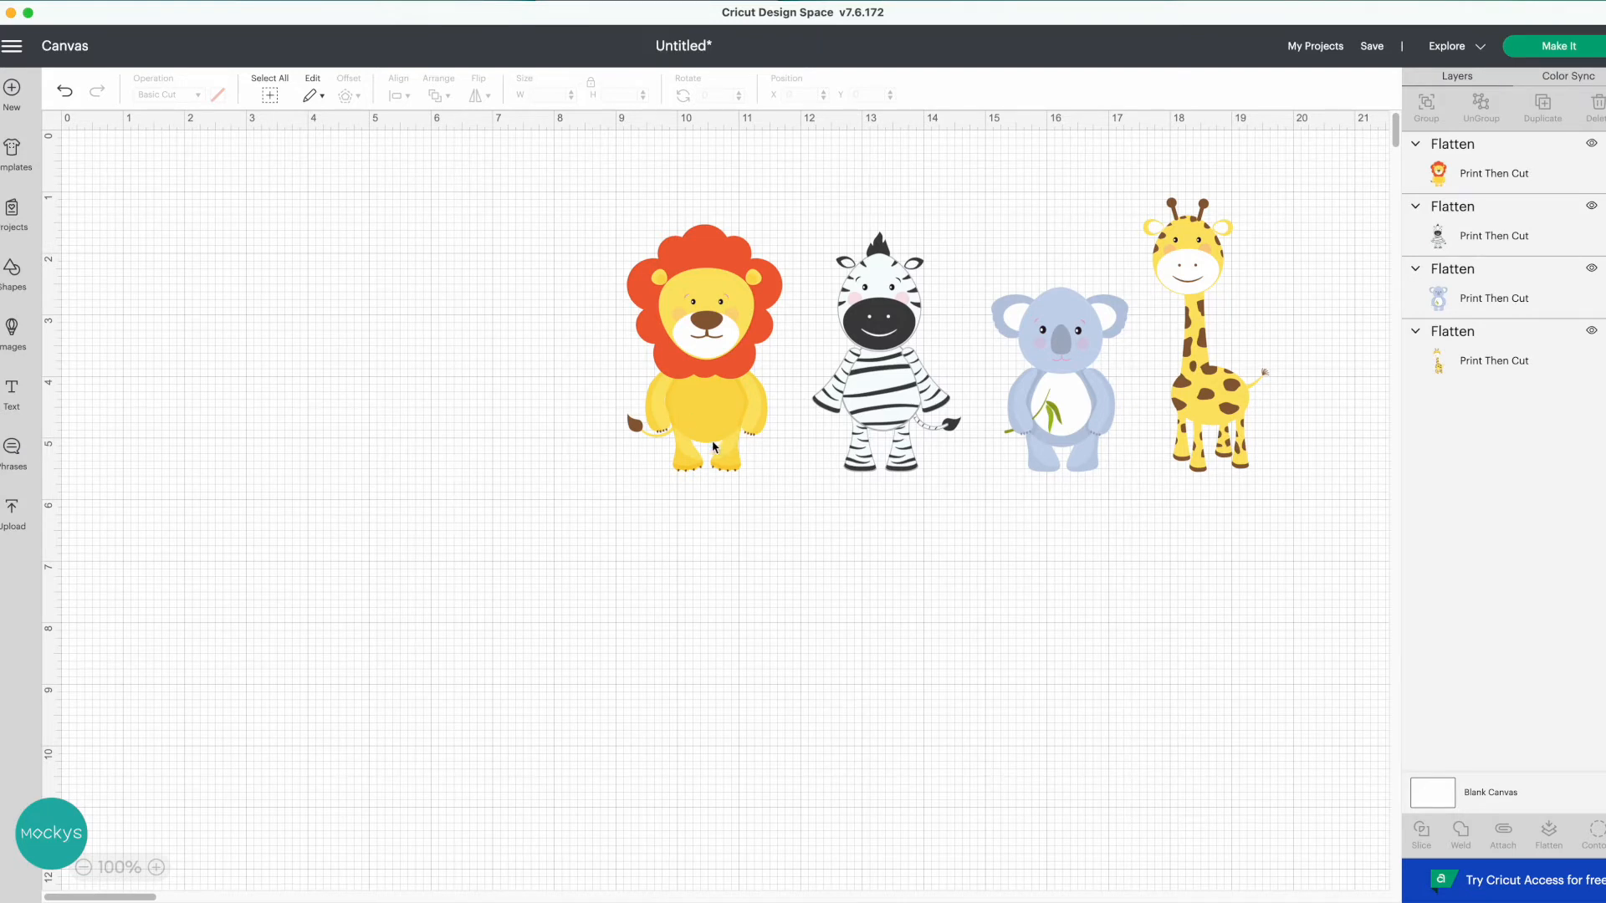
click(1059, 384)
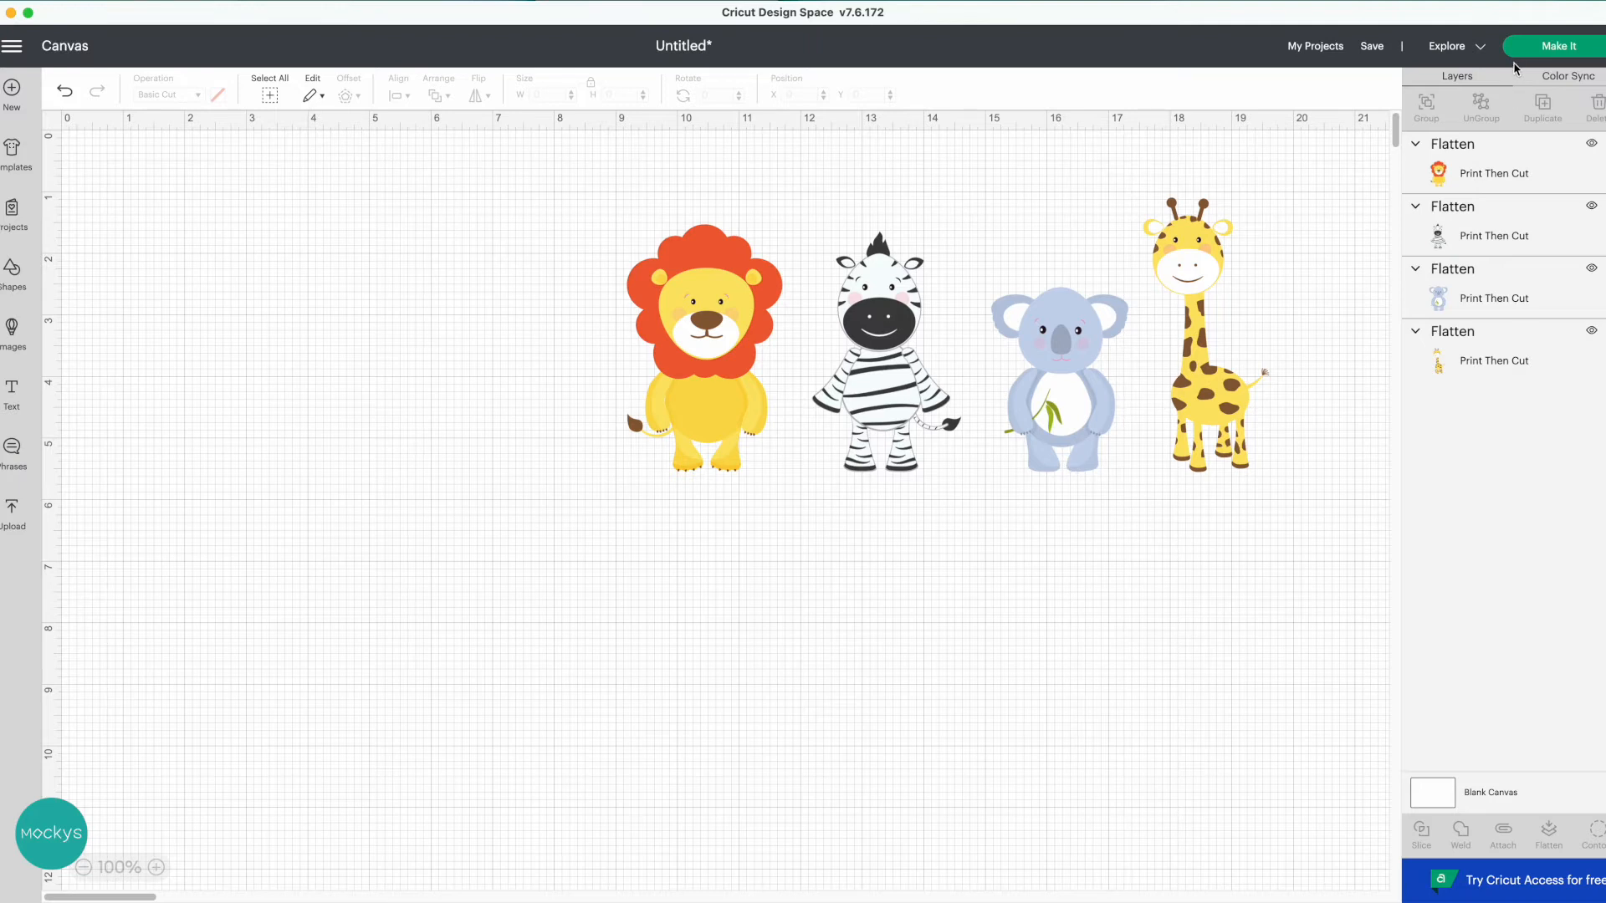
mouse_move(1541, 58)
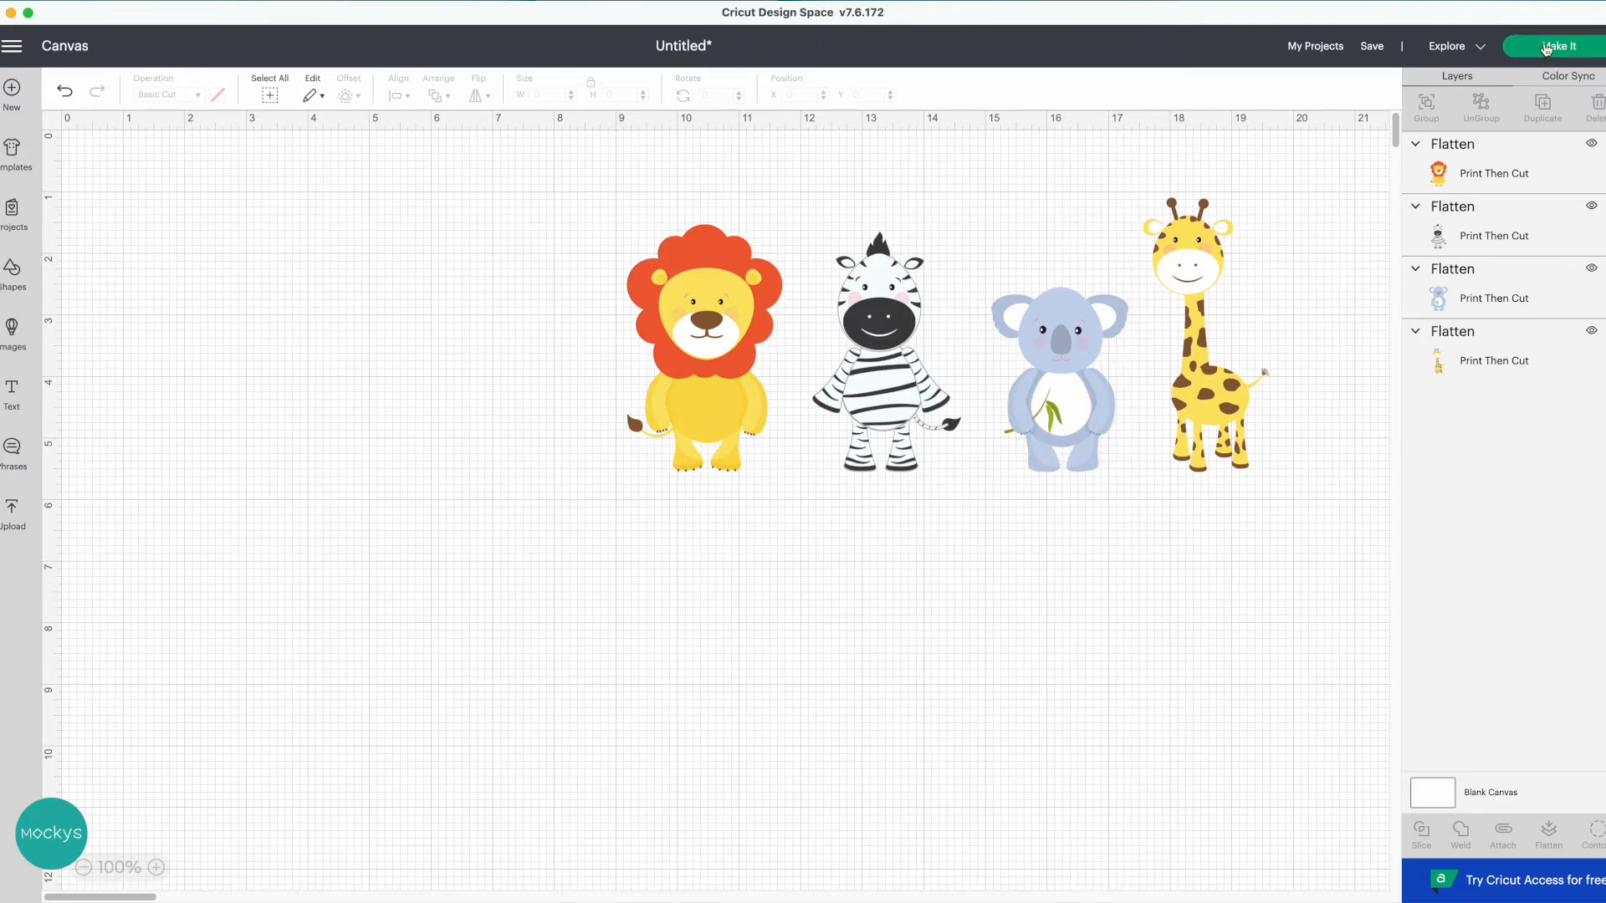
Step: Send the four-animal design to the Prepare mat preview with Make It
click(1550, 46)
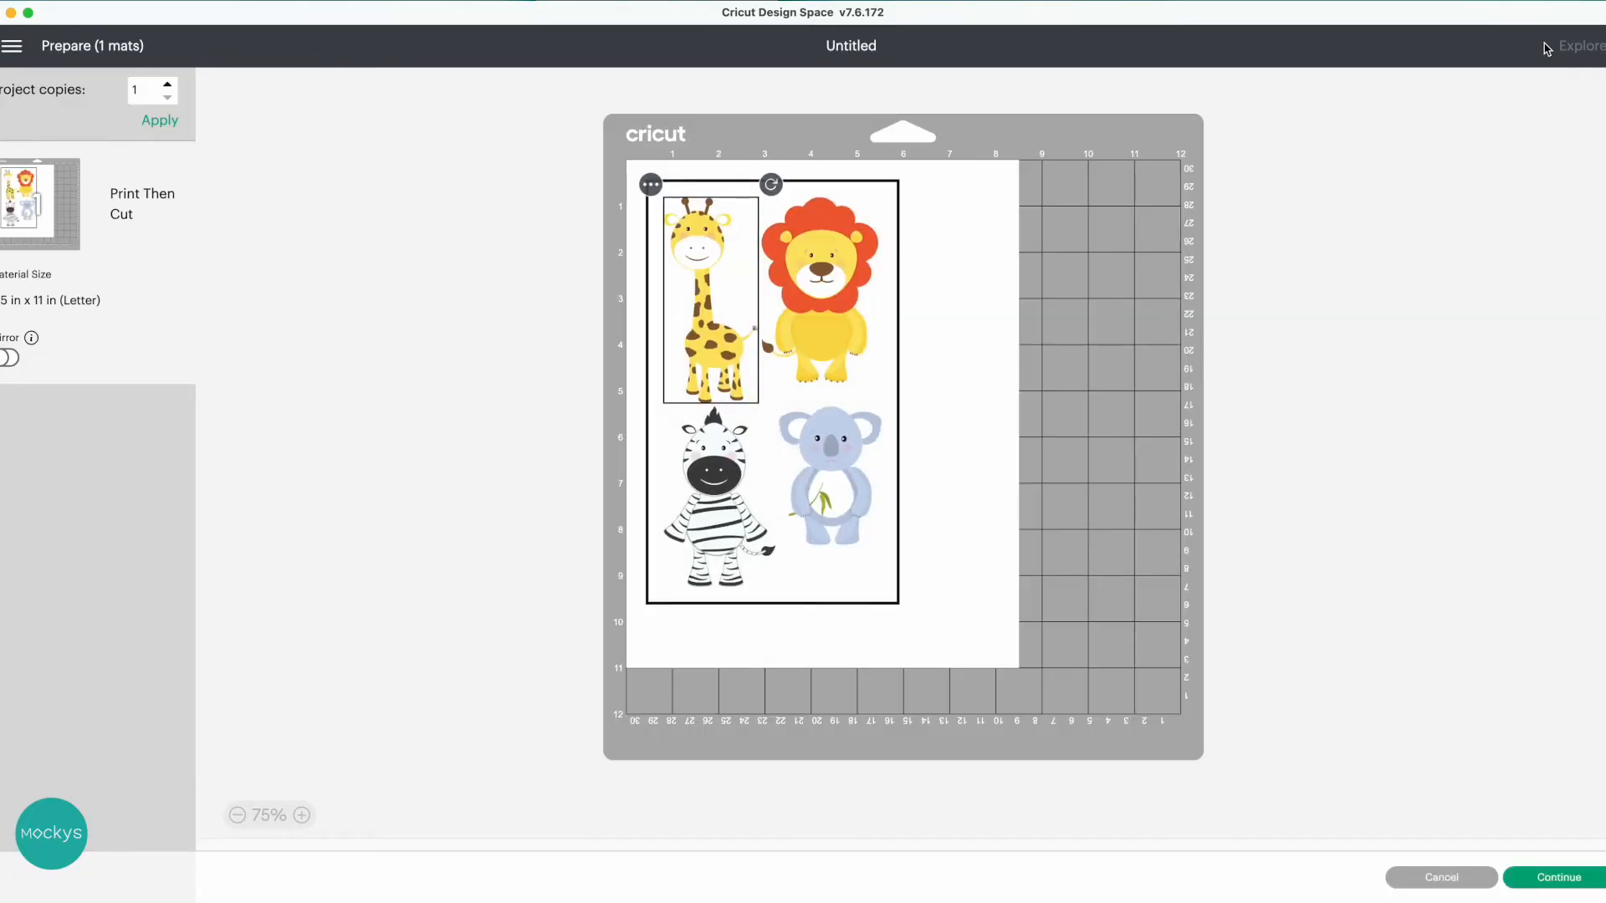
mouse_move(1035, 271)
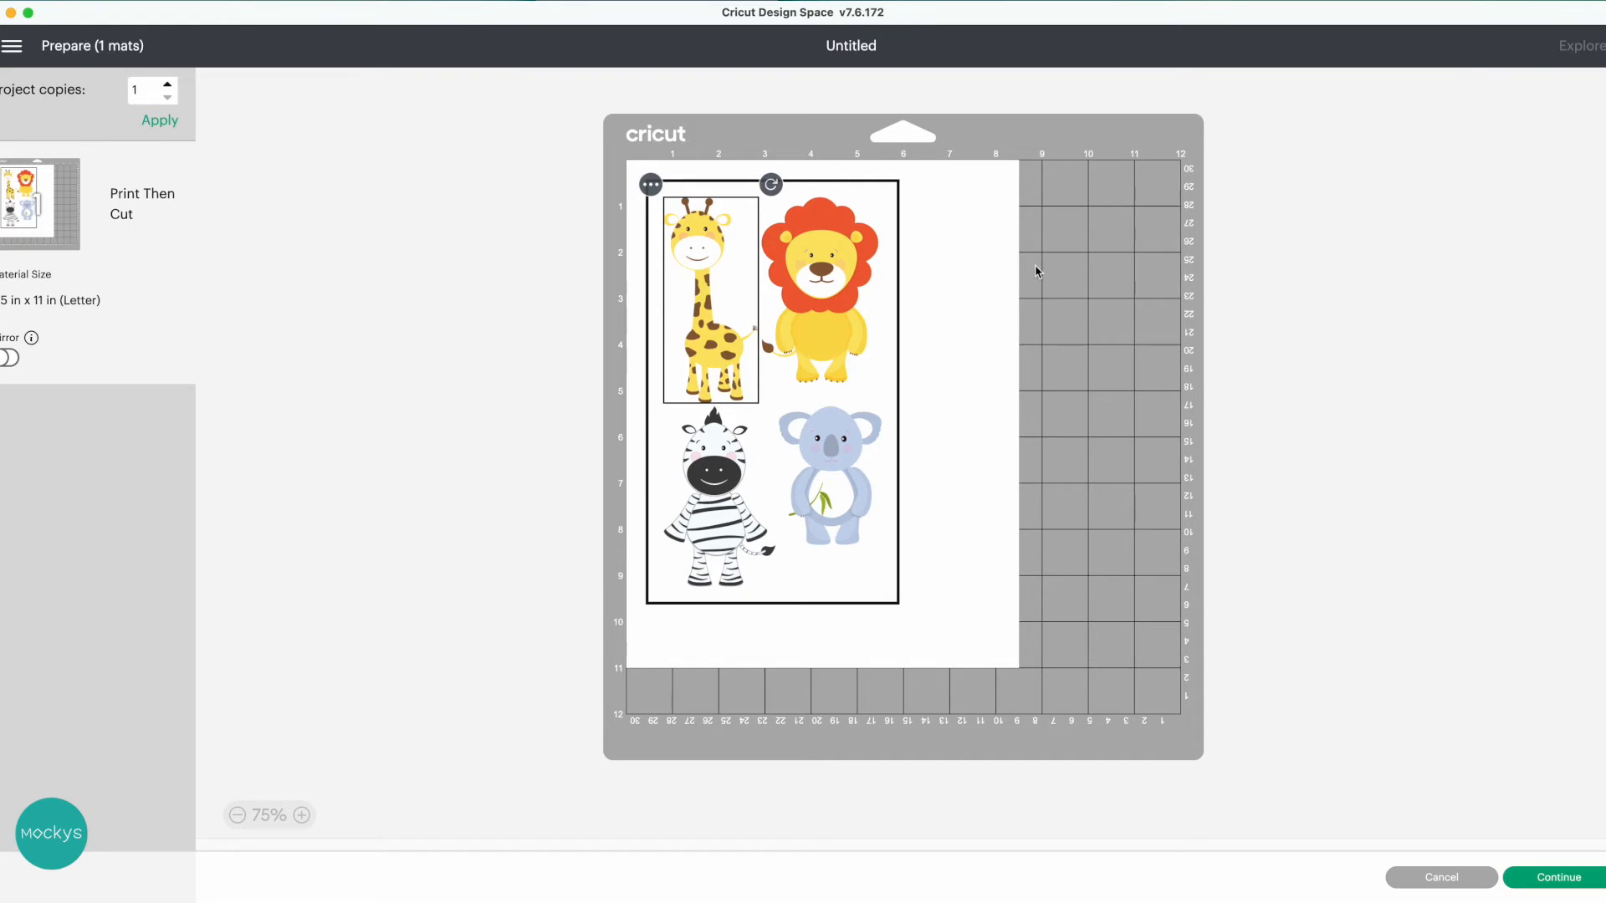
mouse_move(1012, 269)
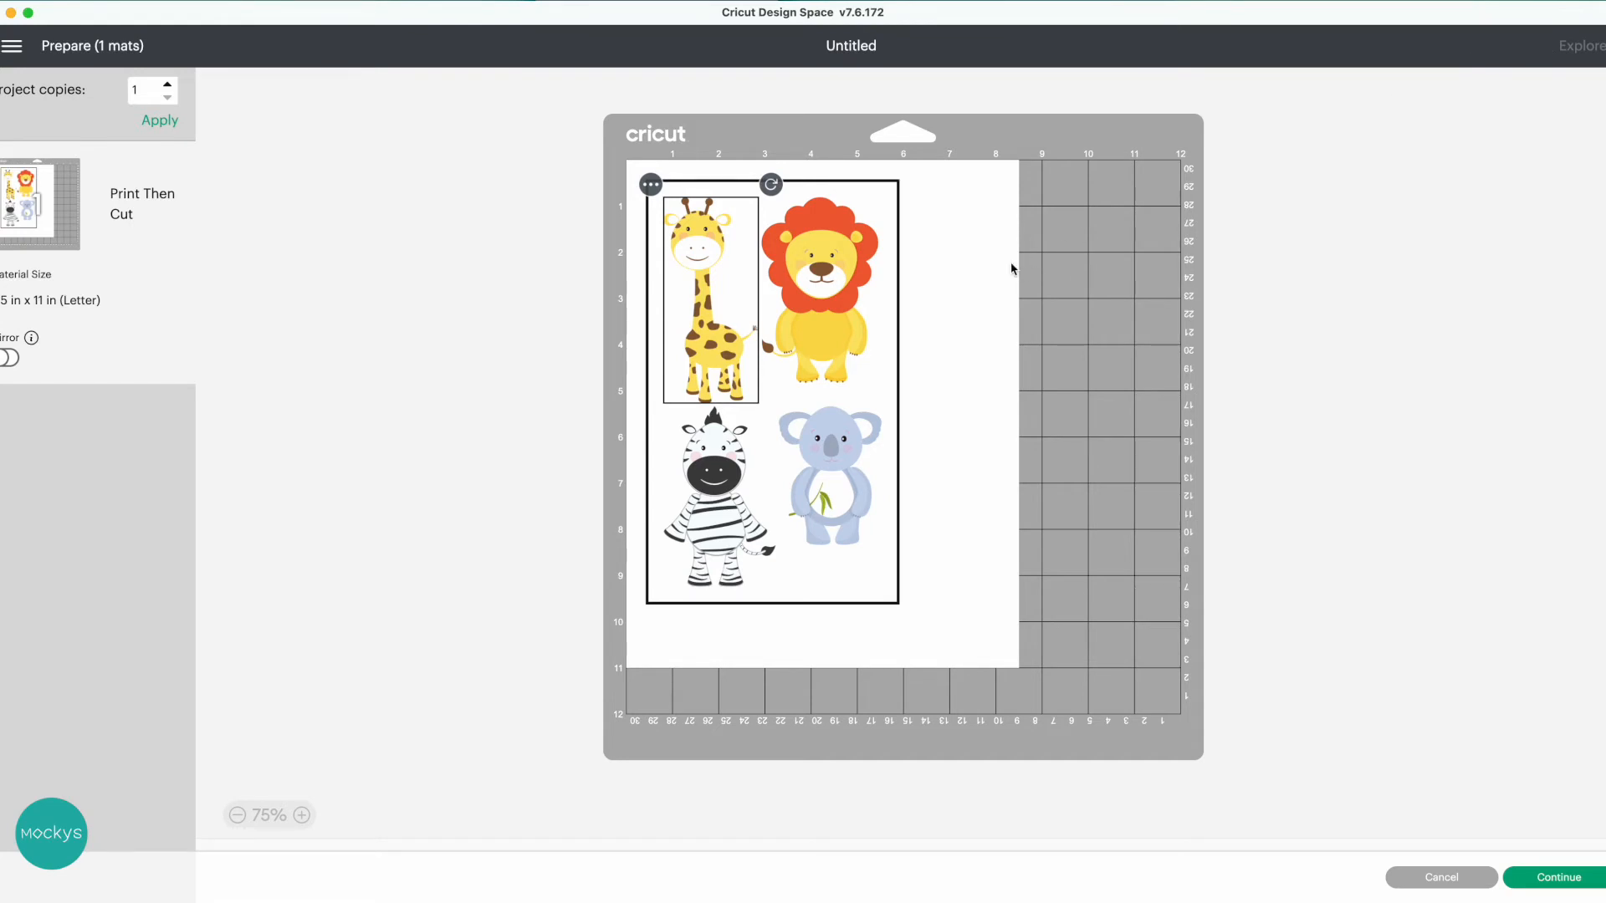
mouse_move(758, 353)
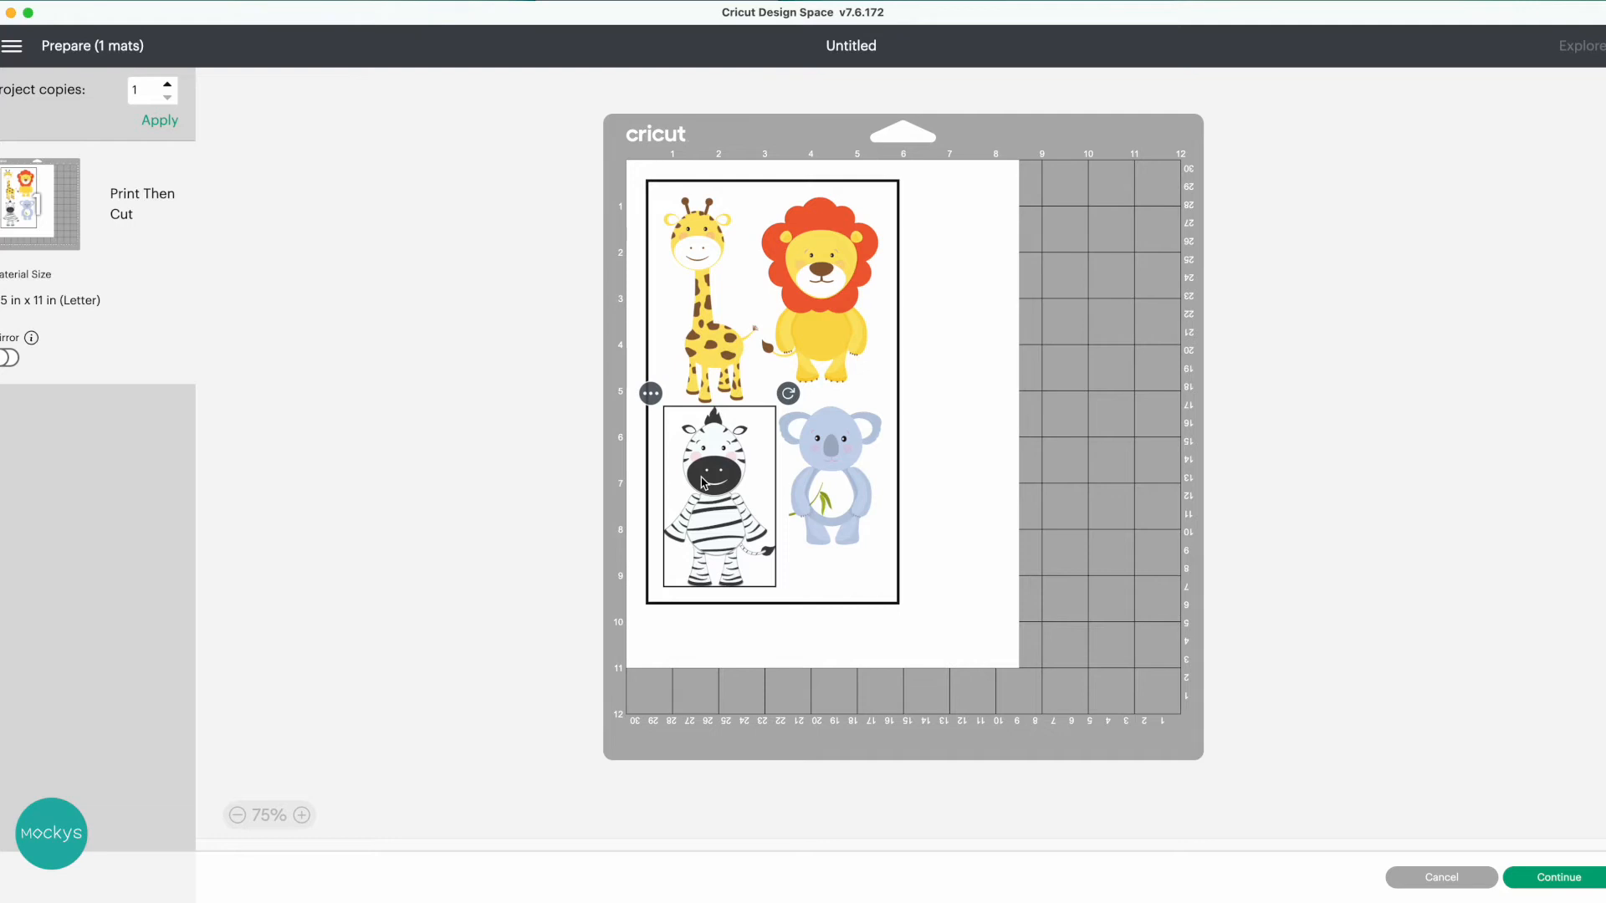
mouse_move(699, 484)
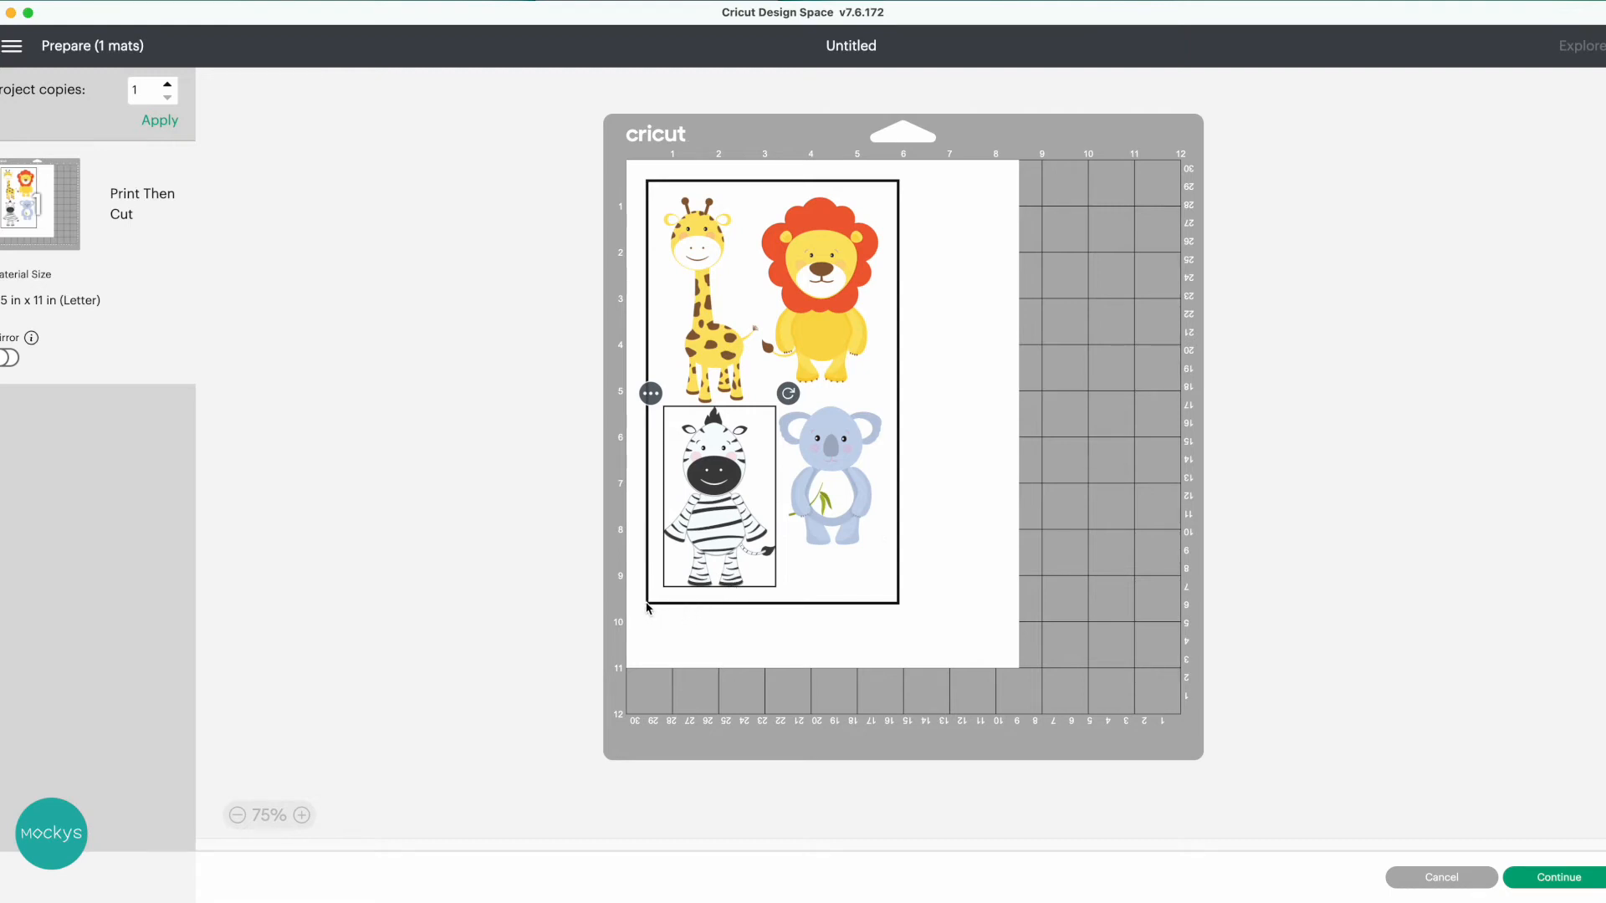
mouse_move(903, 574)
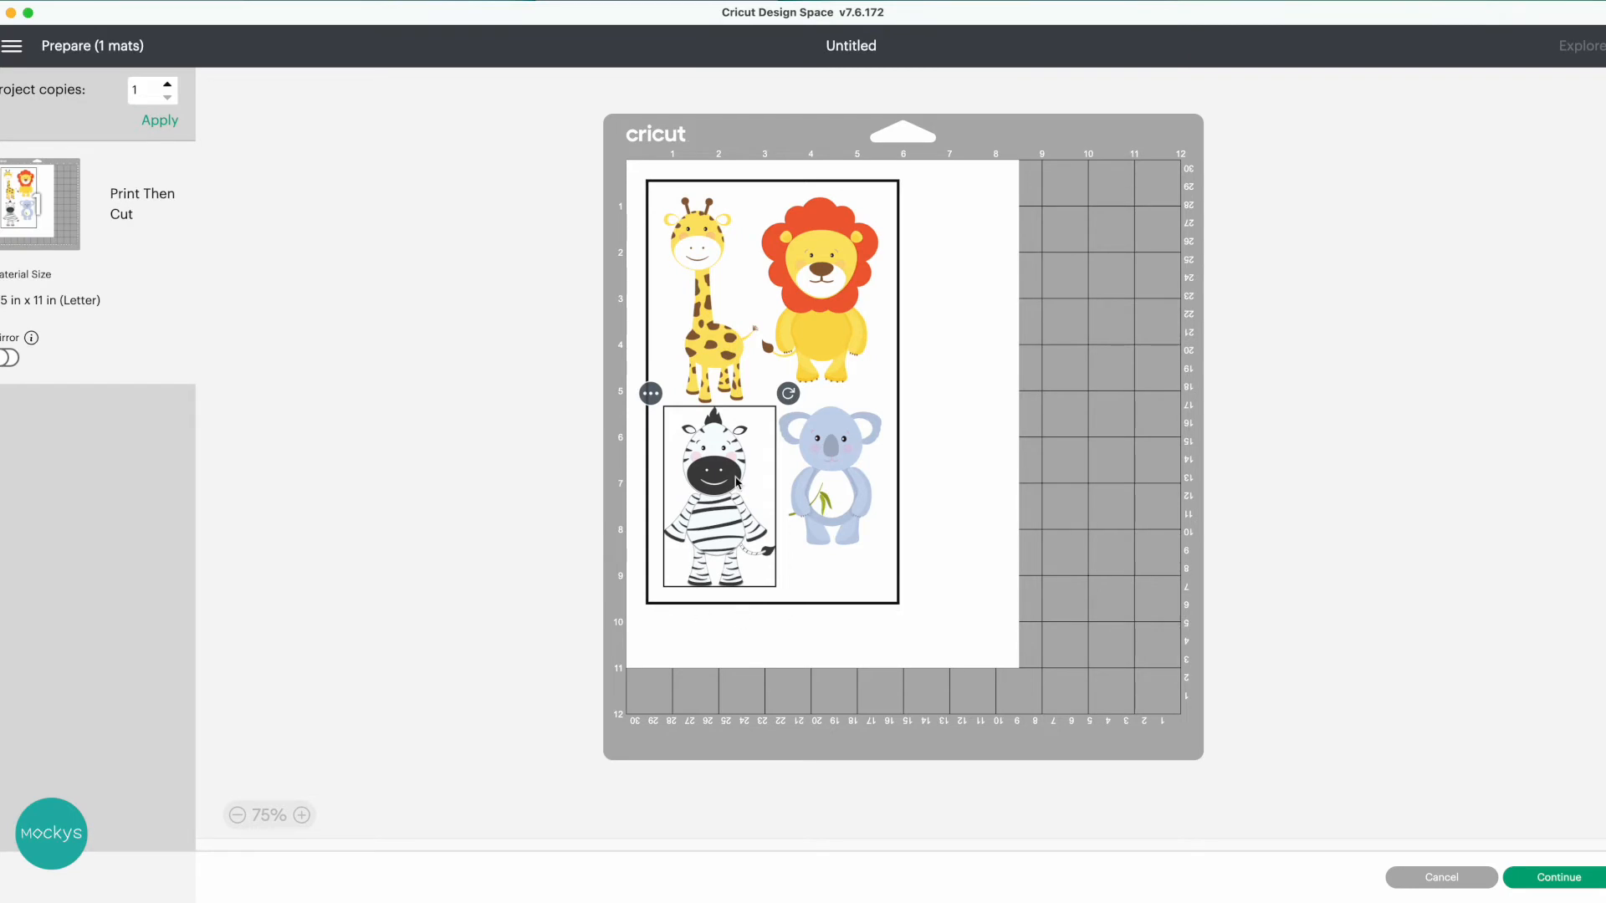
mouse_move(735, 506)
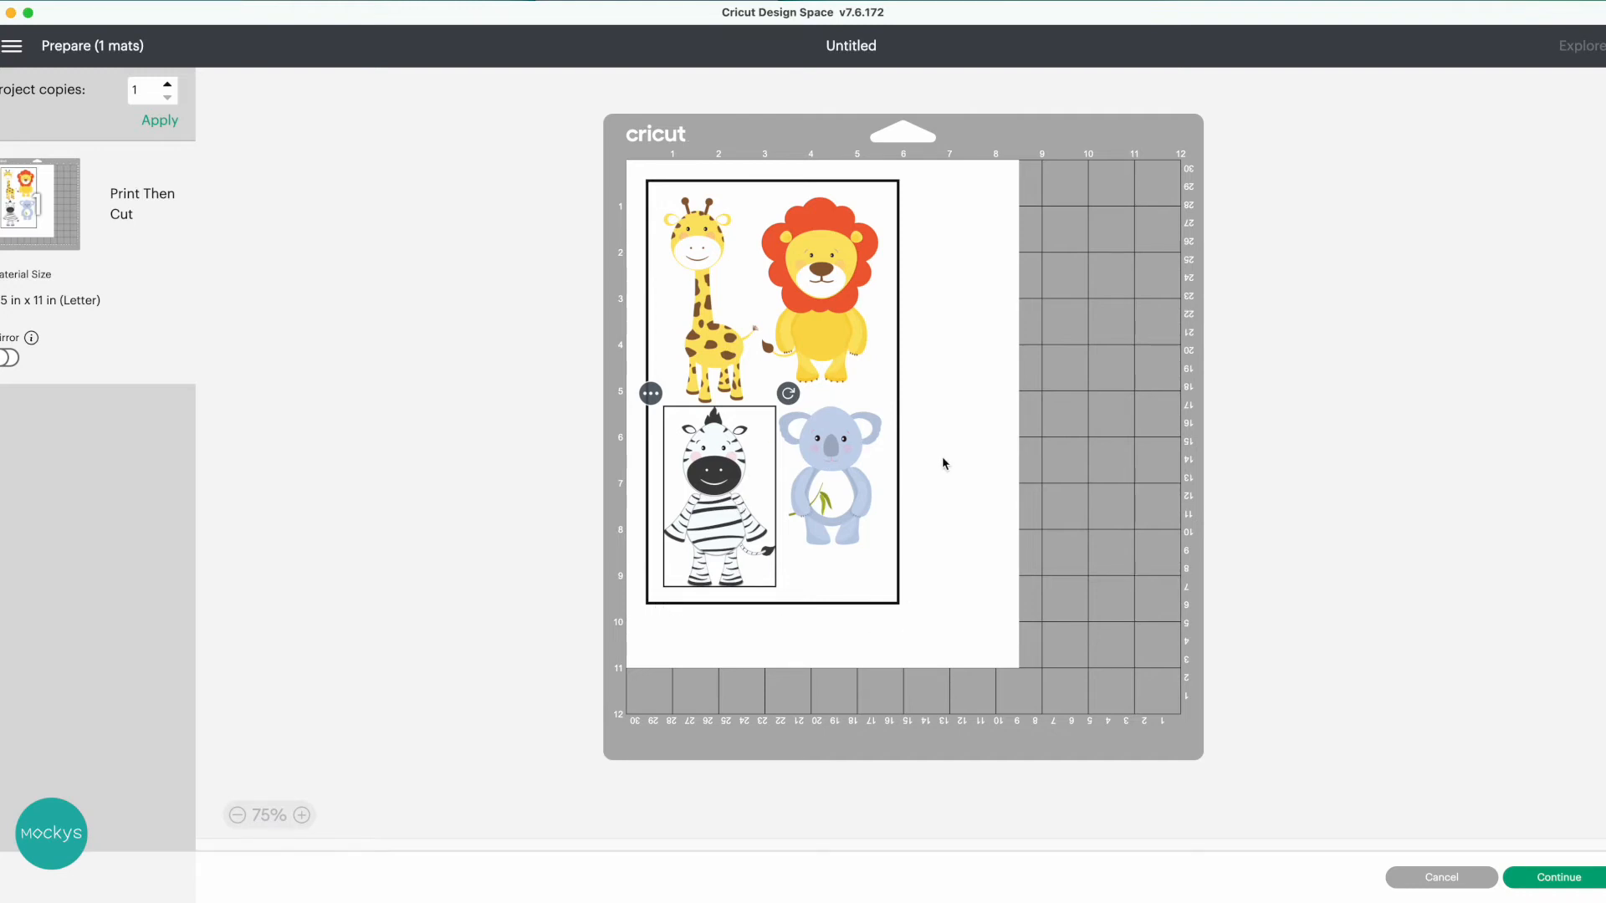
Step: Drag the zebra to the top row beside the lion
drag(717, 502, 917, 425)
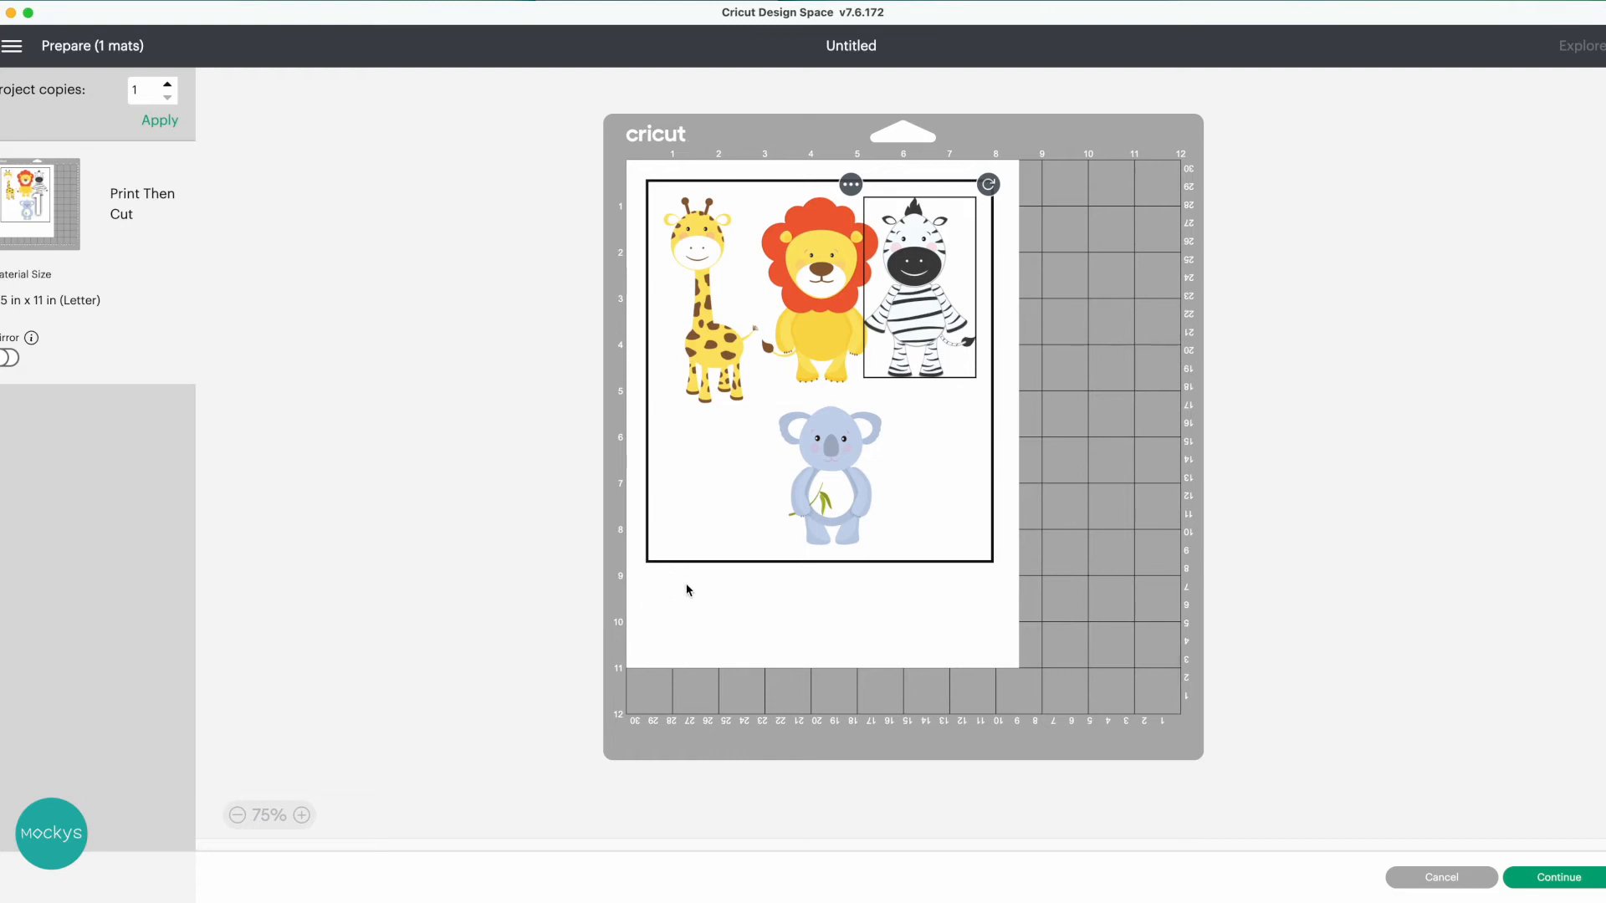
mouse_move(932, 336)
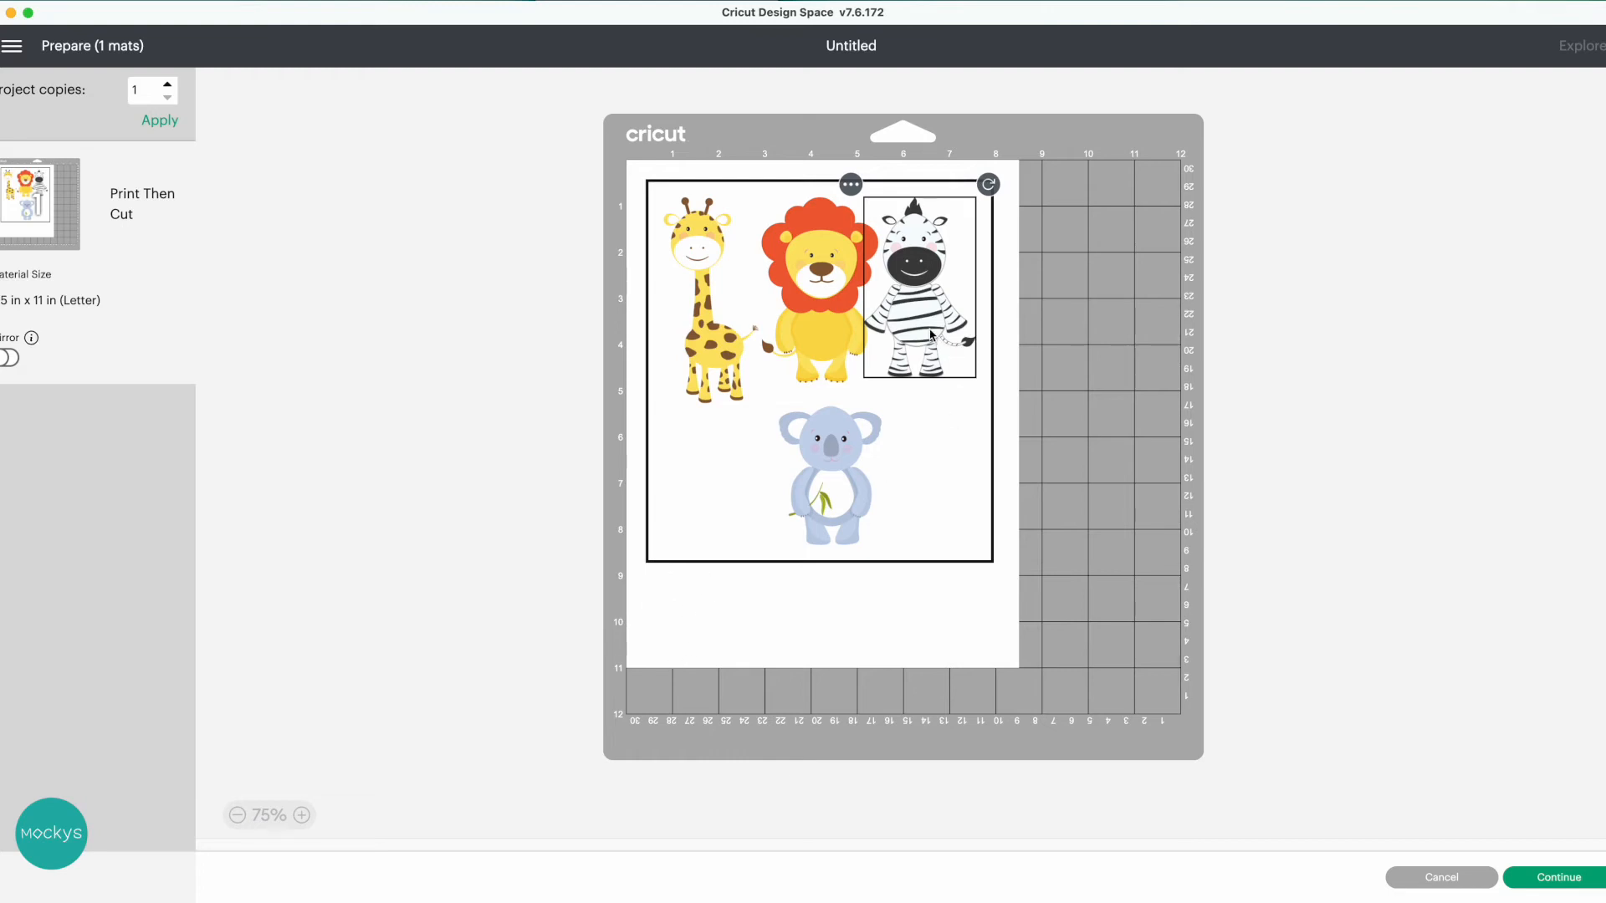
mouse_move(931, 333)
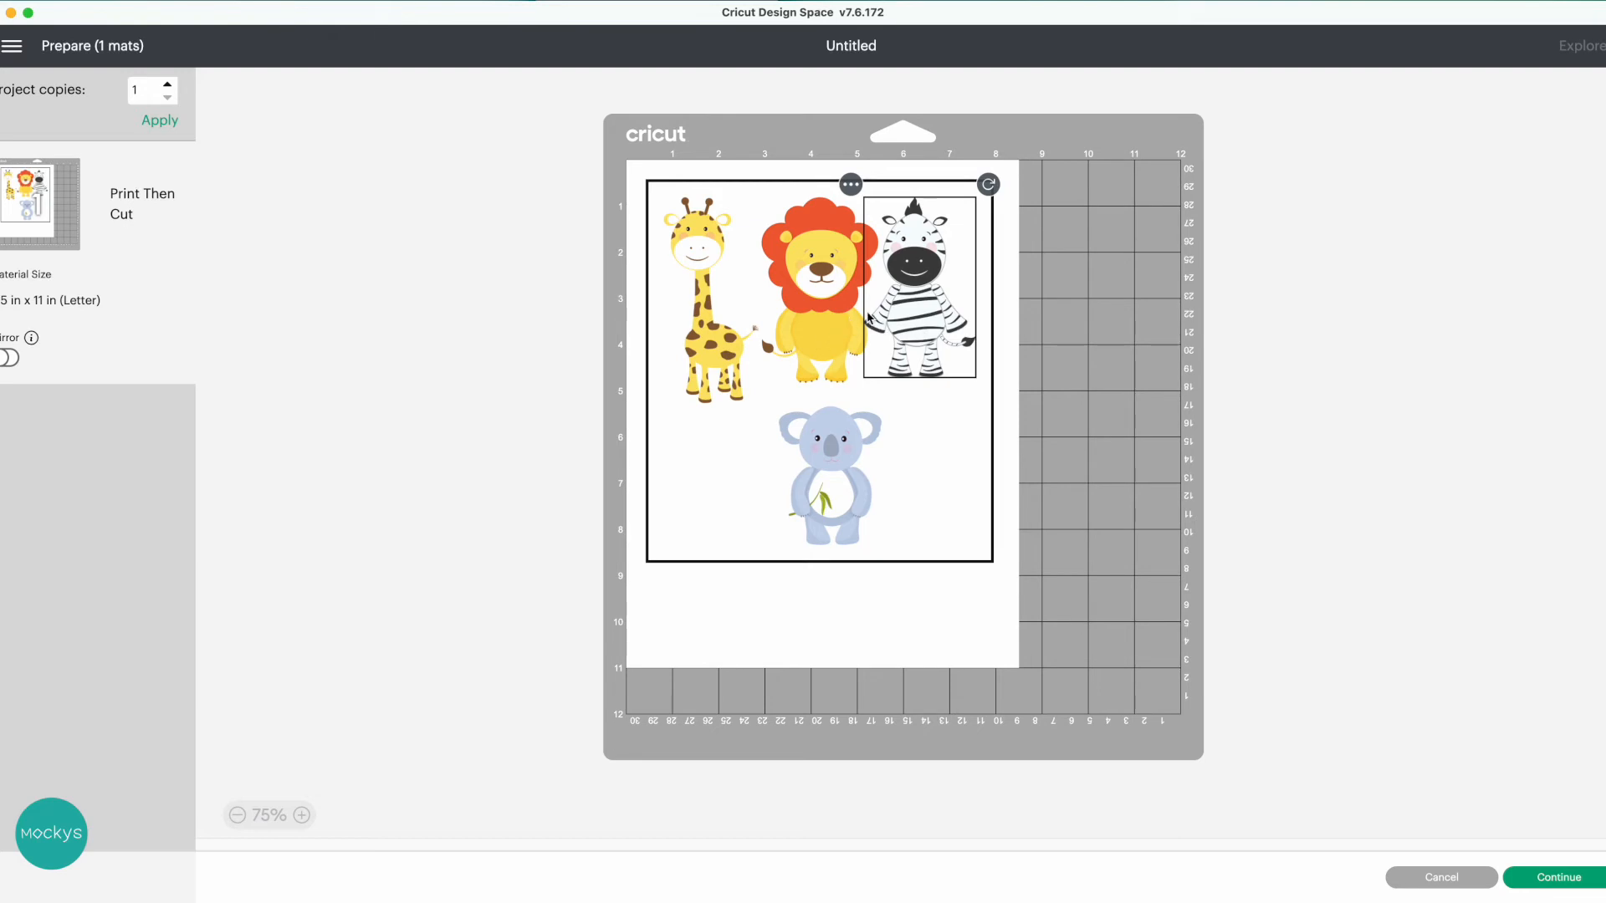
mouse_move(891, 314)
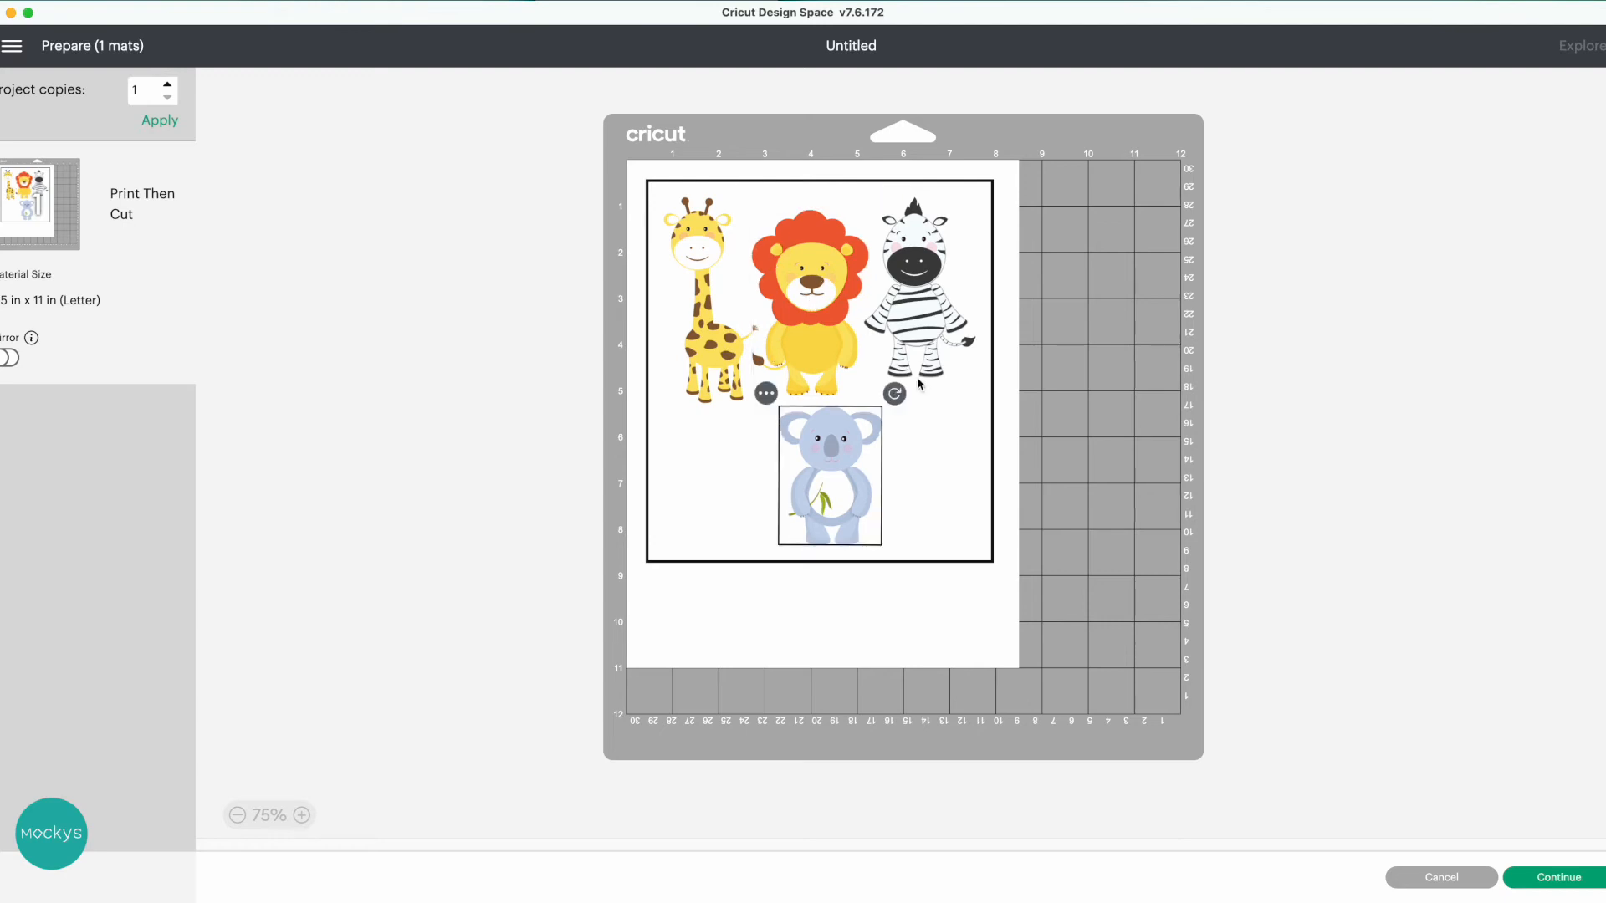
Step: Rotate the koala 90° and tuck it under the giraffe, then select the lion
drag(893, 394, 930, 497)
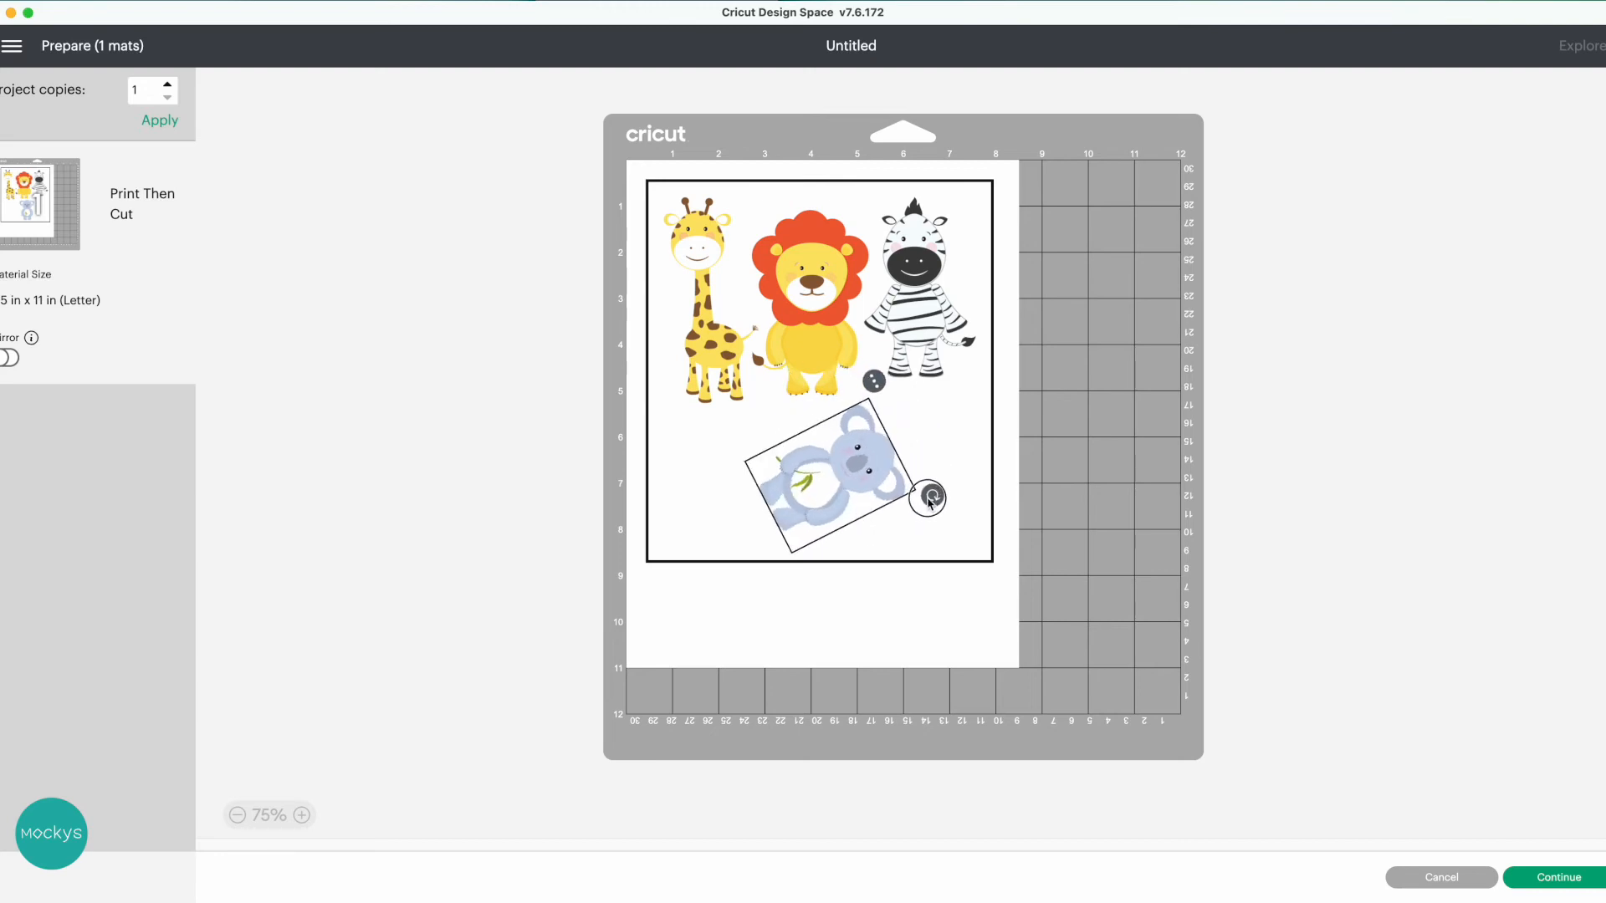
drag(929, 500, 814, 512)
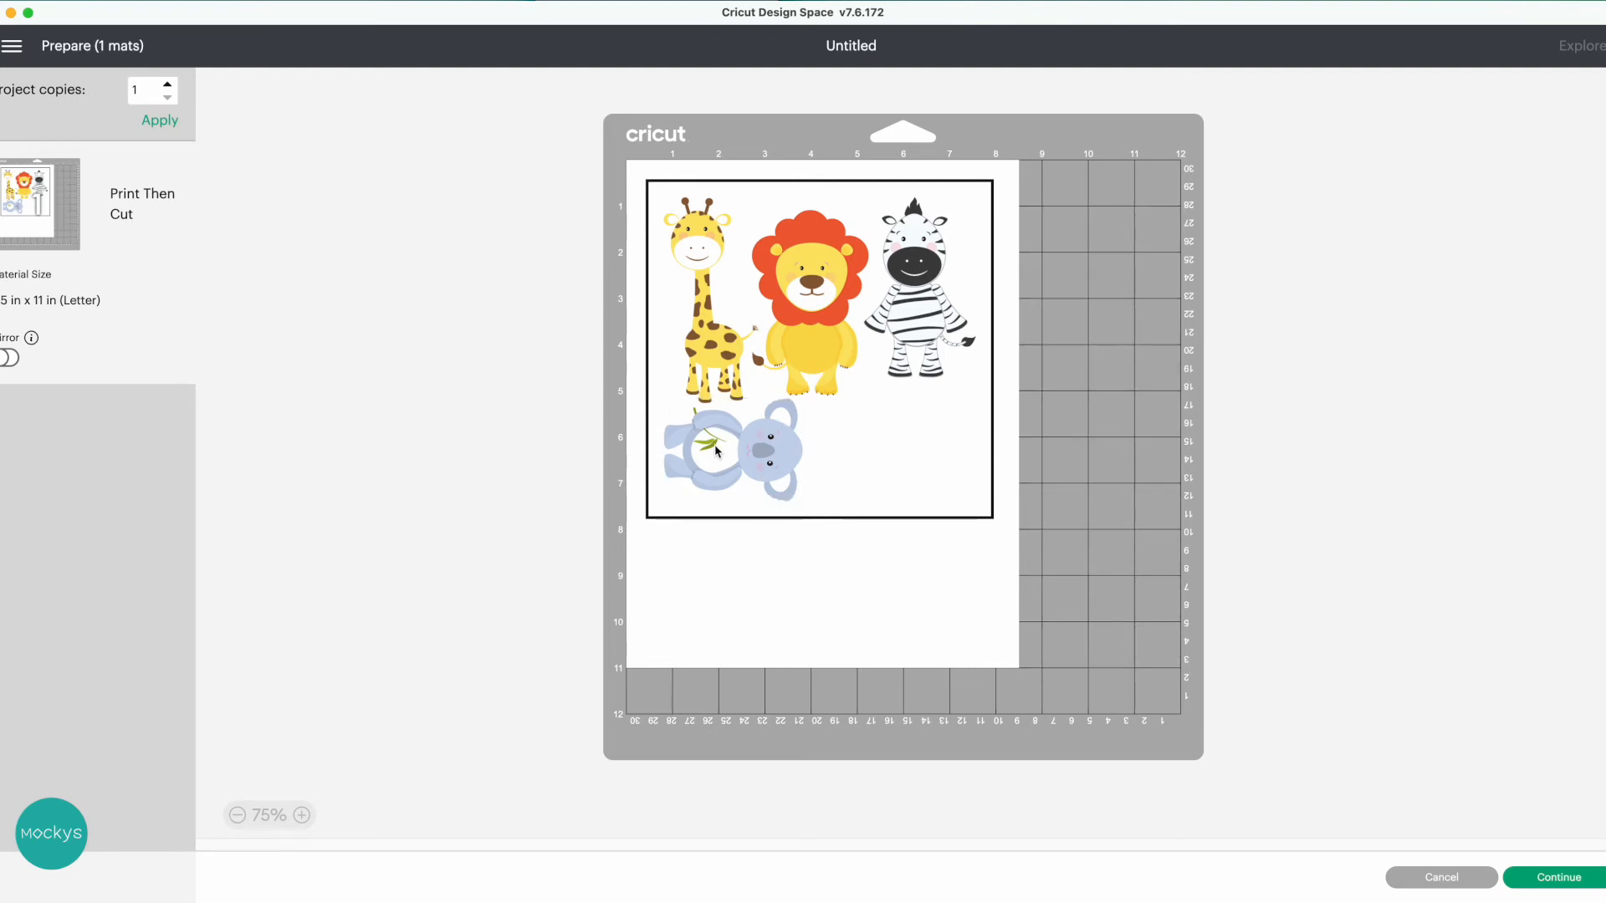
mouse_move(630, 358)
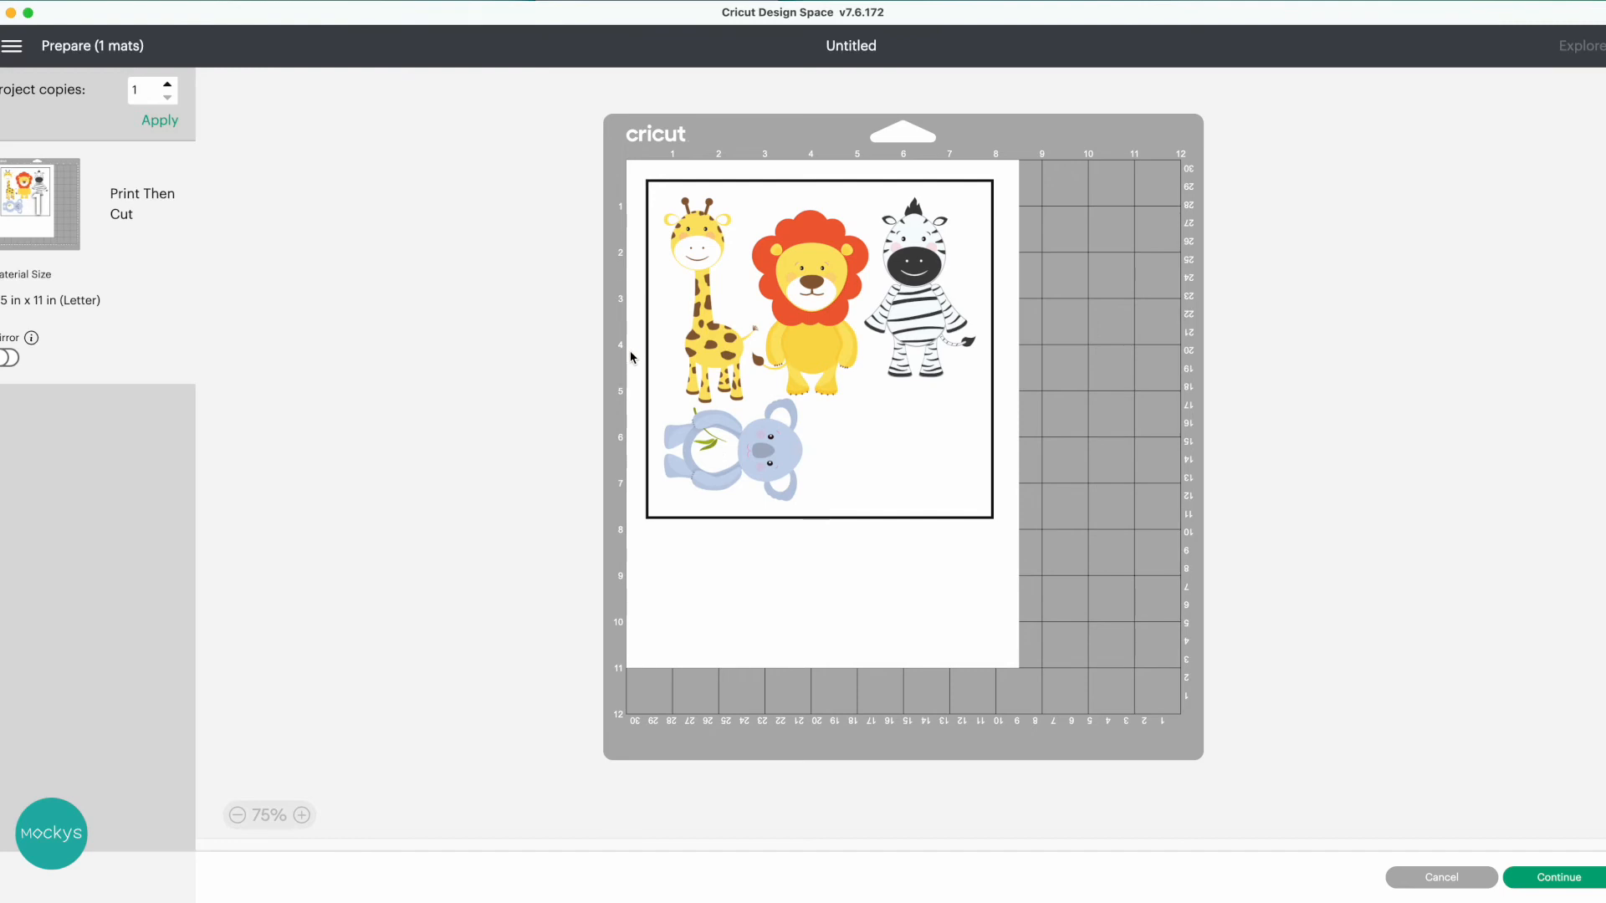
click(809, 297)
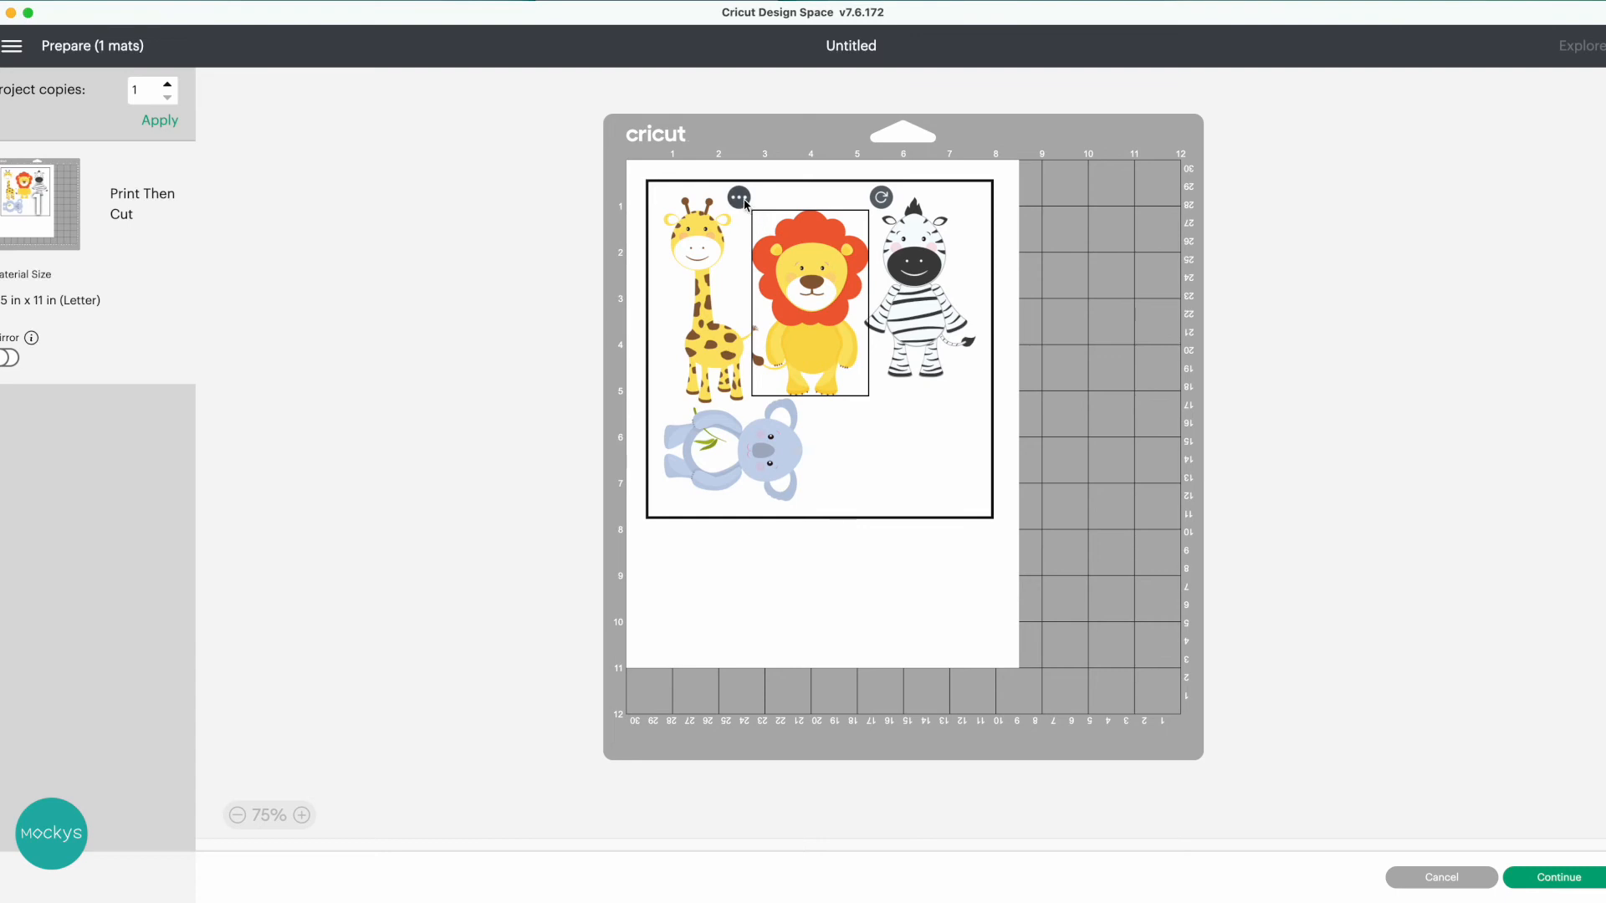
Step: Choose Move object from the lion's options menu to open the Move Object dialog
click(739, 197)
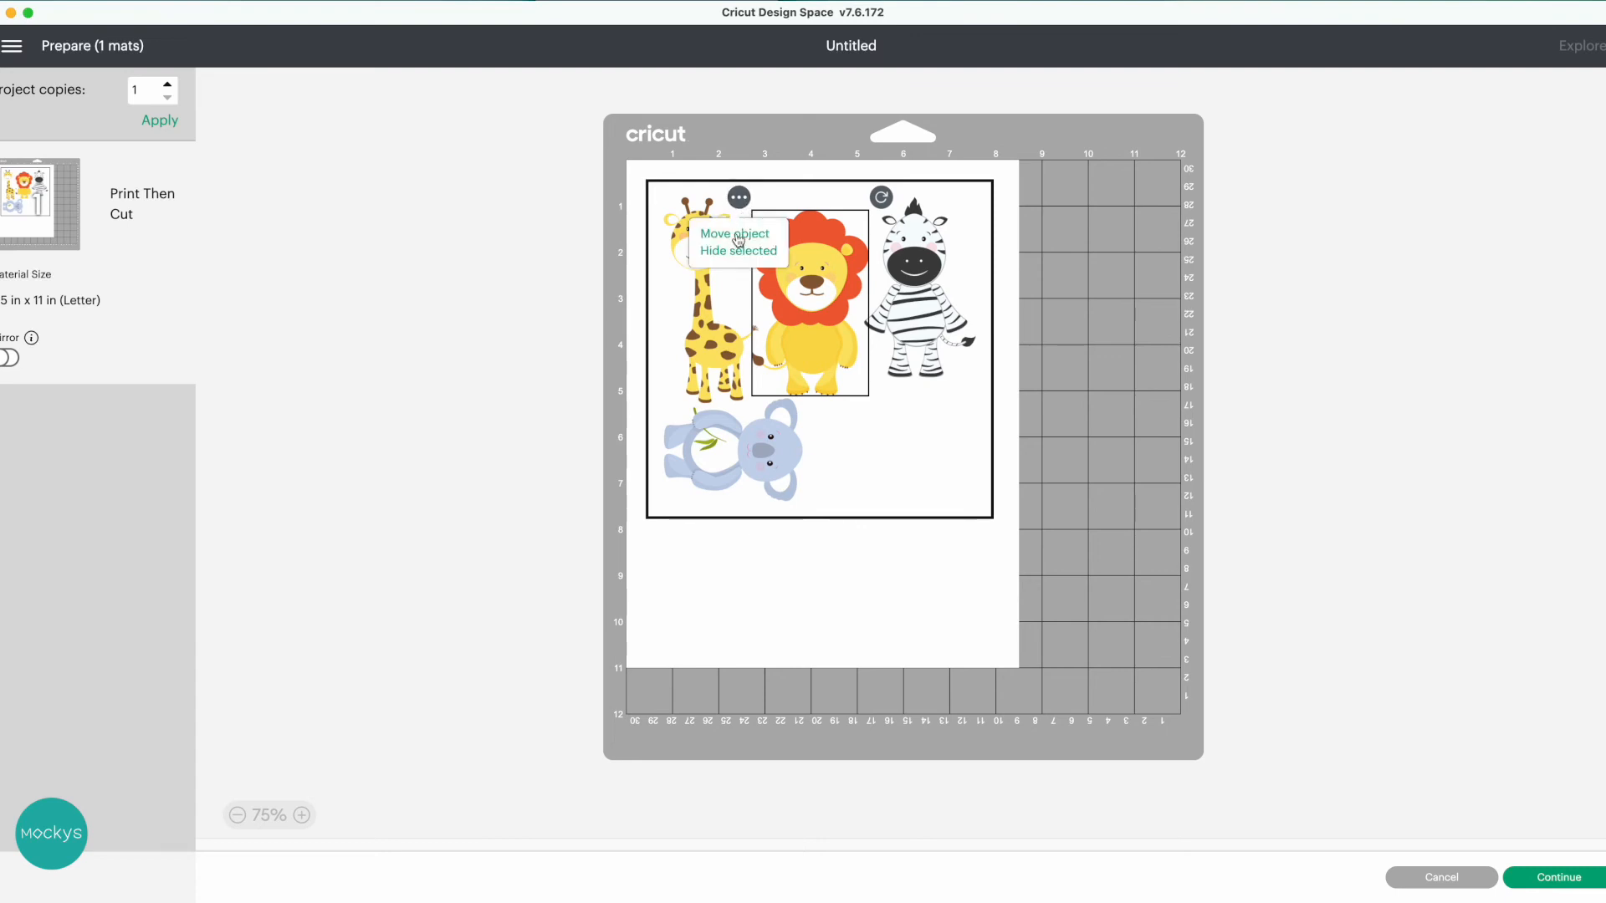
click(733, 234)
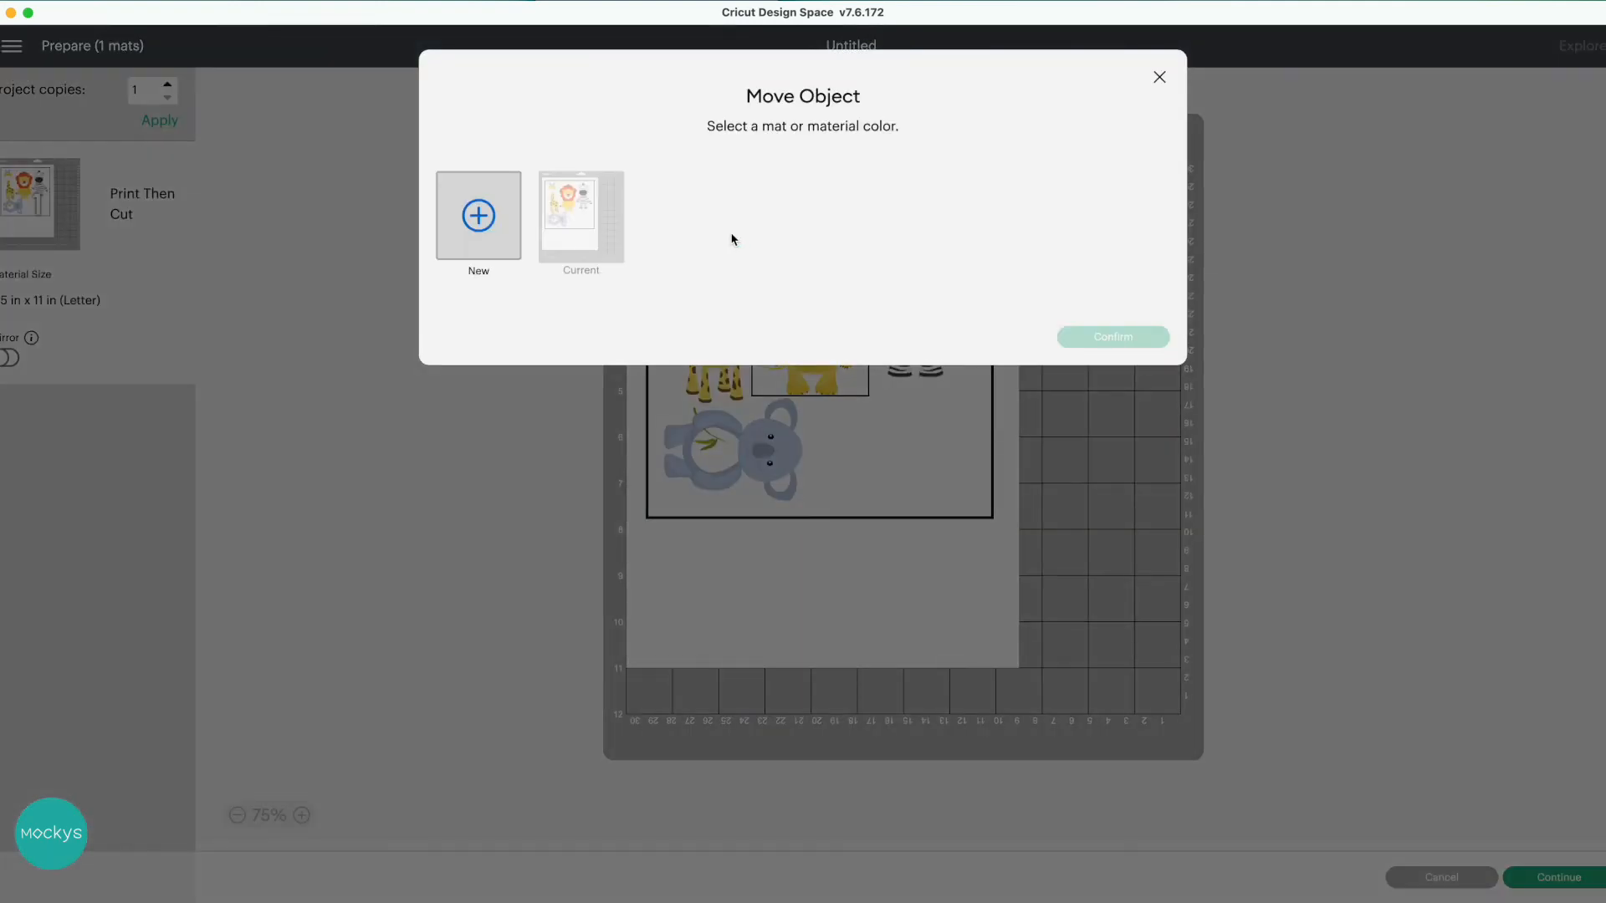
mouse_move(492, 235)
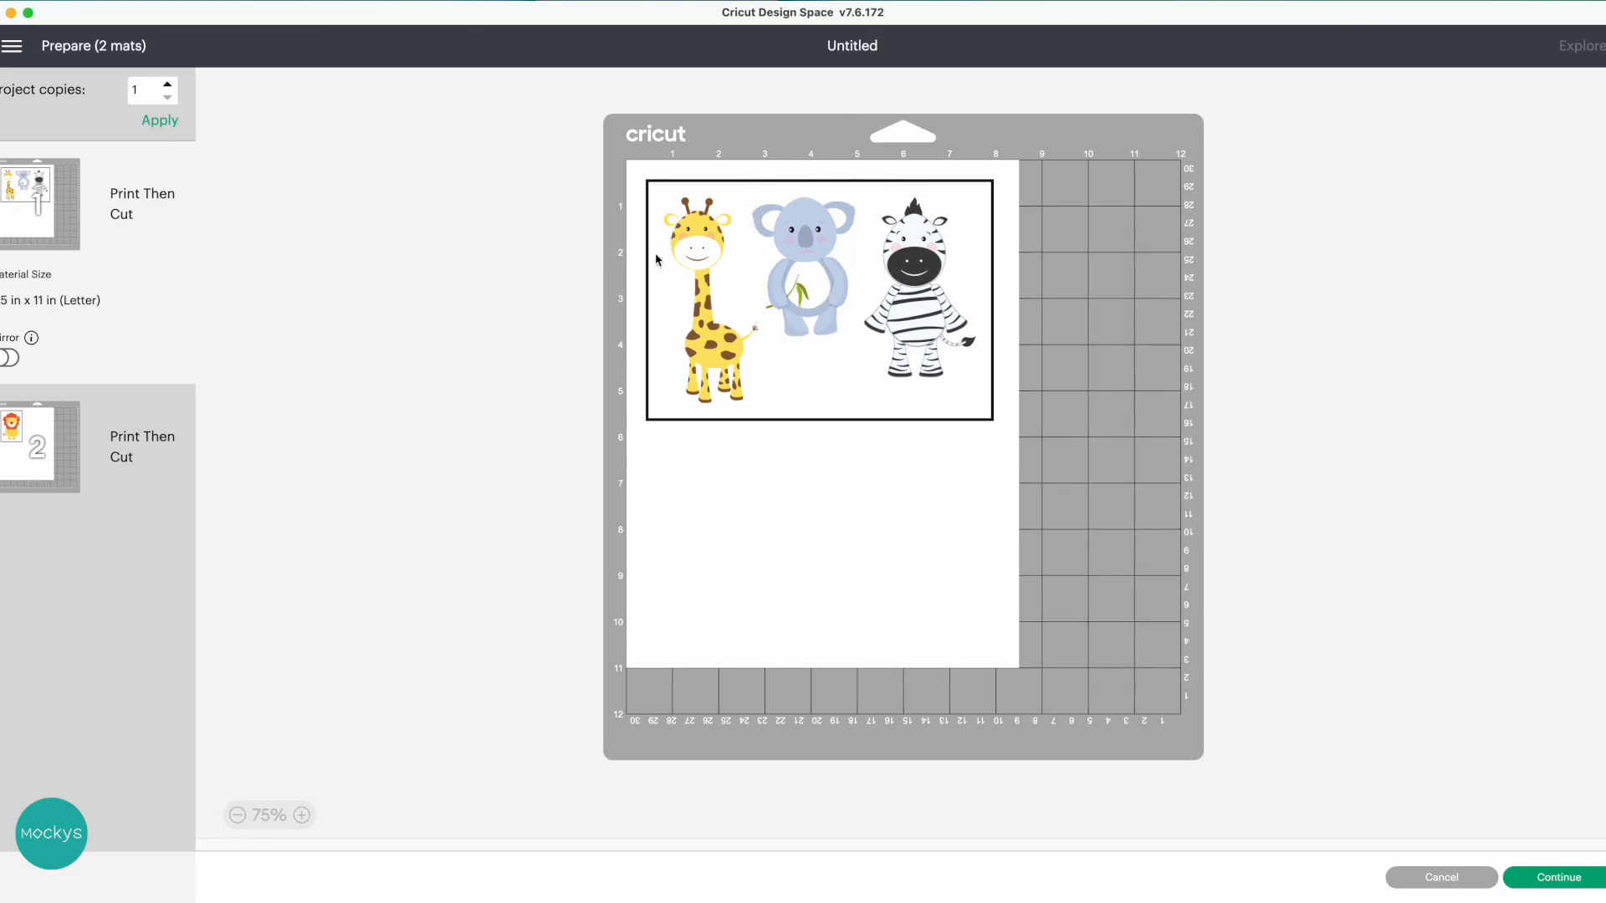
mouse_move(820, 400)
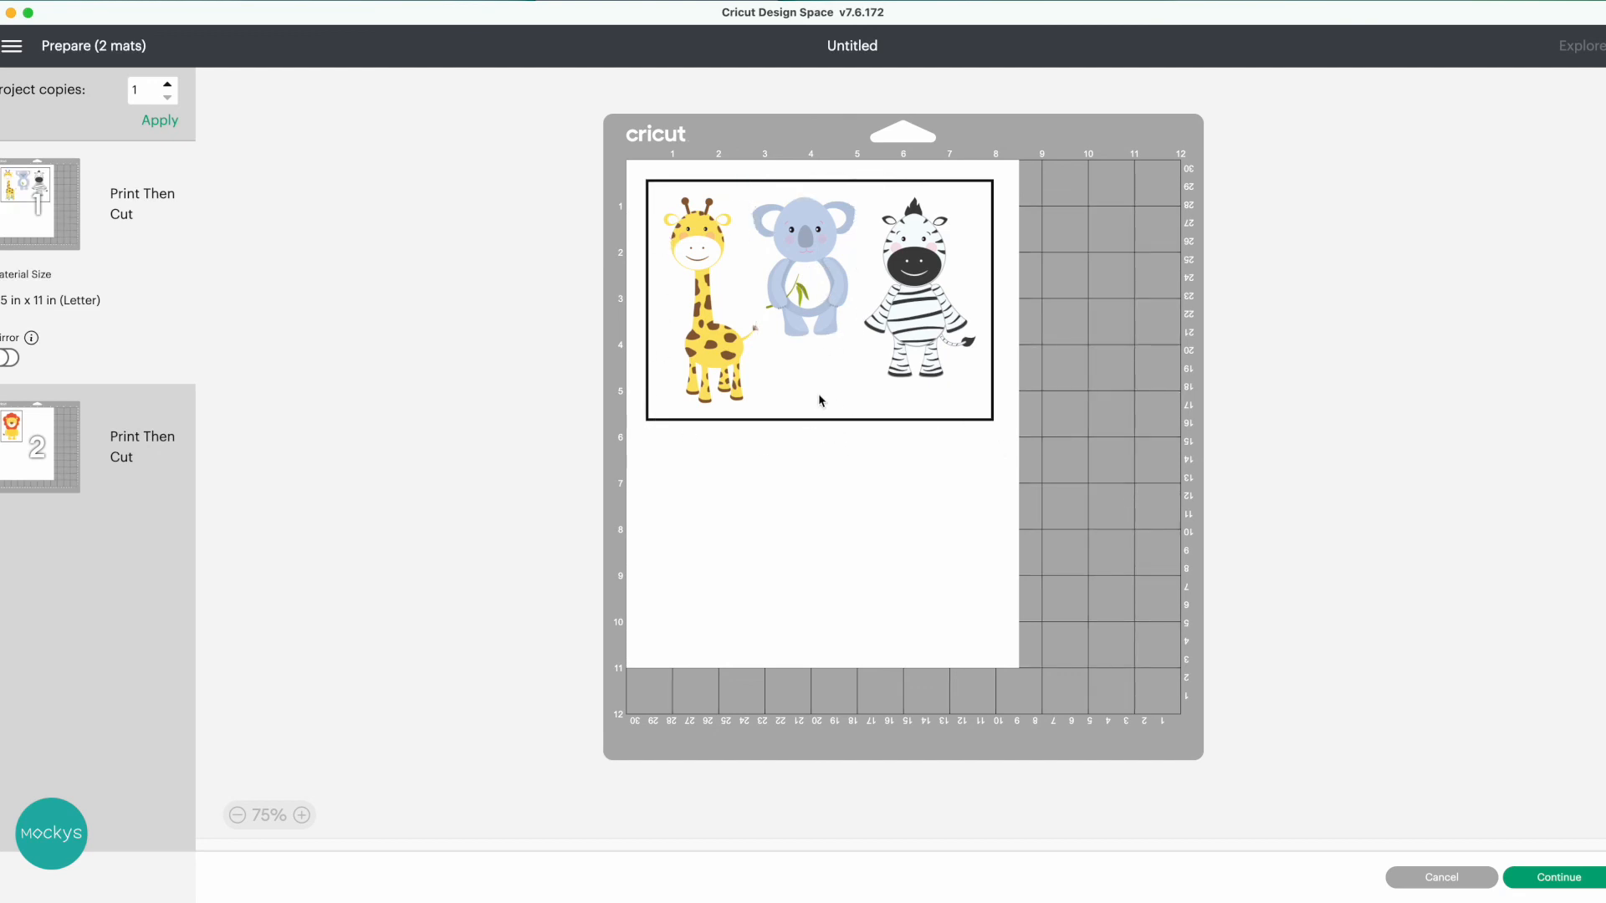
mouse_move(661, 587)
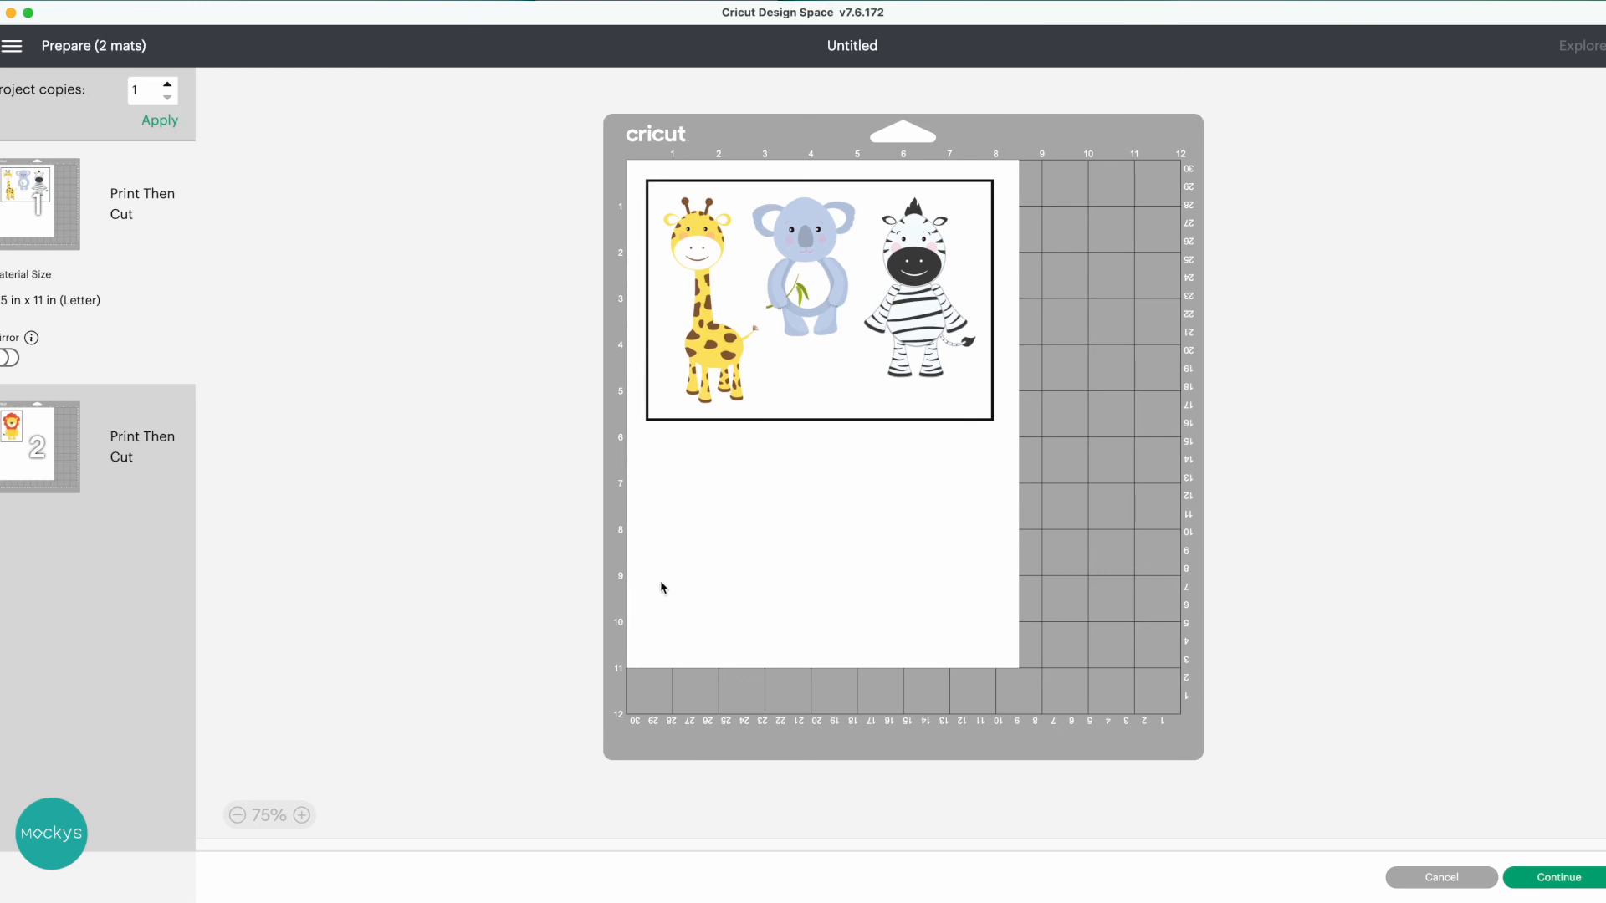
mouse_move(592, 200)
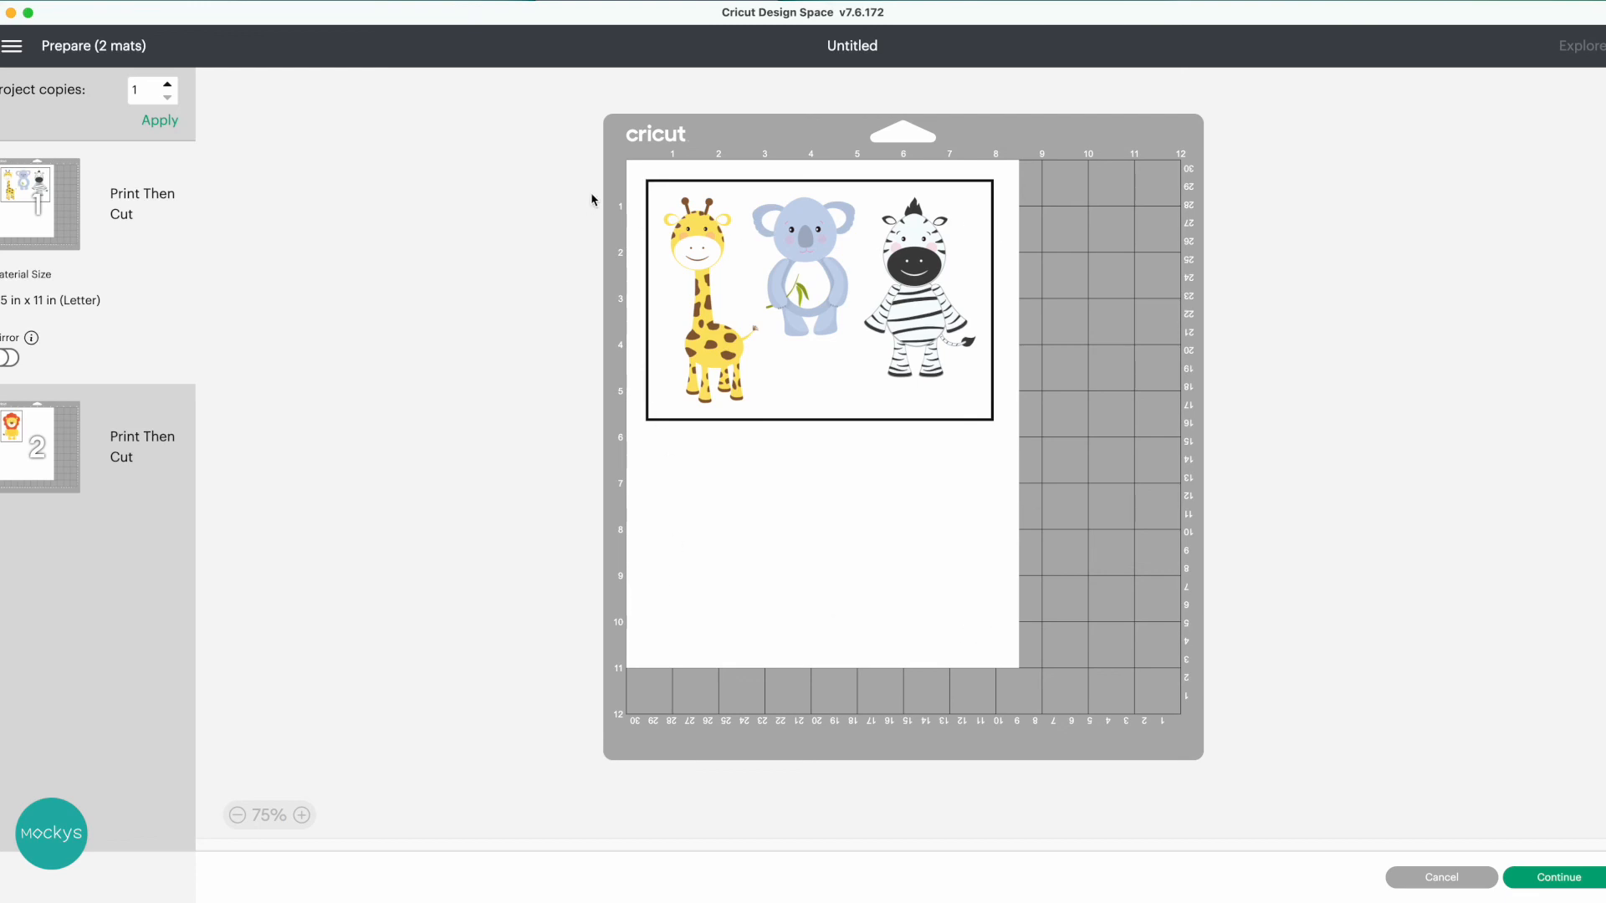
mouse_move(667, 238)
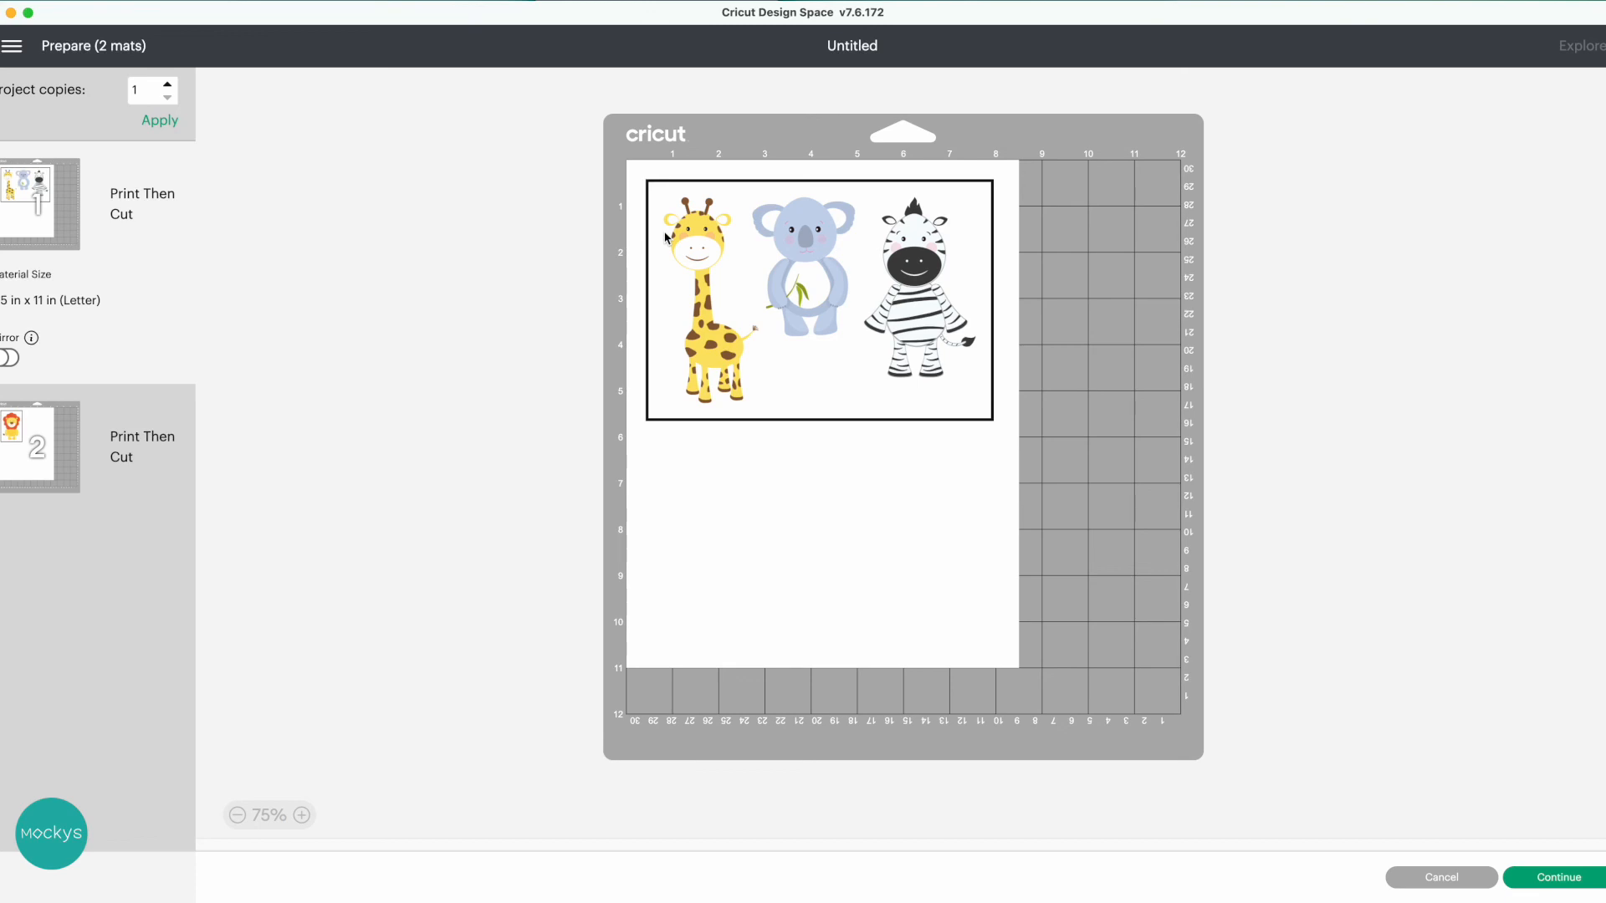
mouse_move(773, 279)
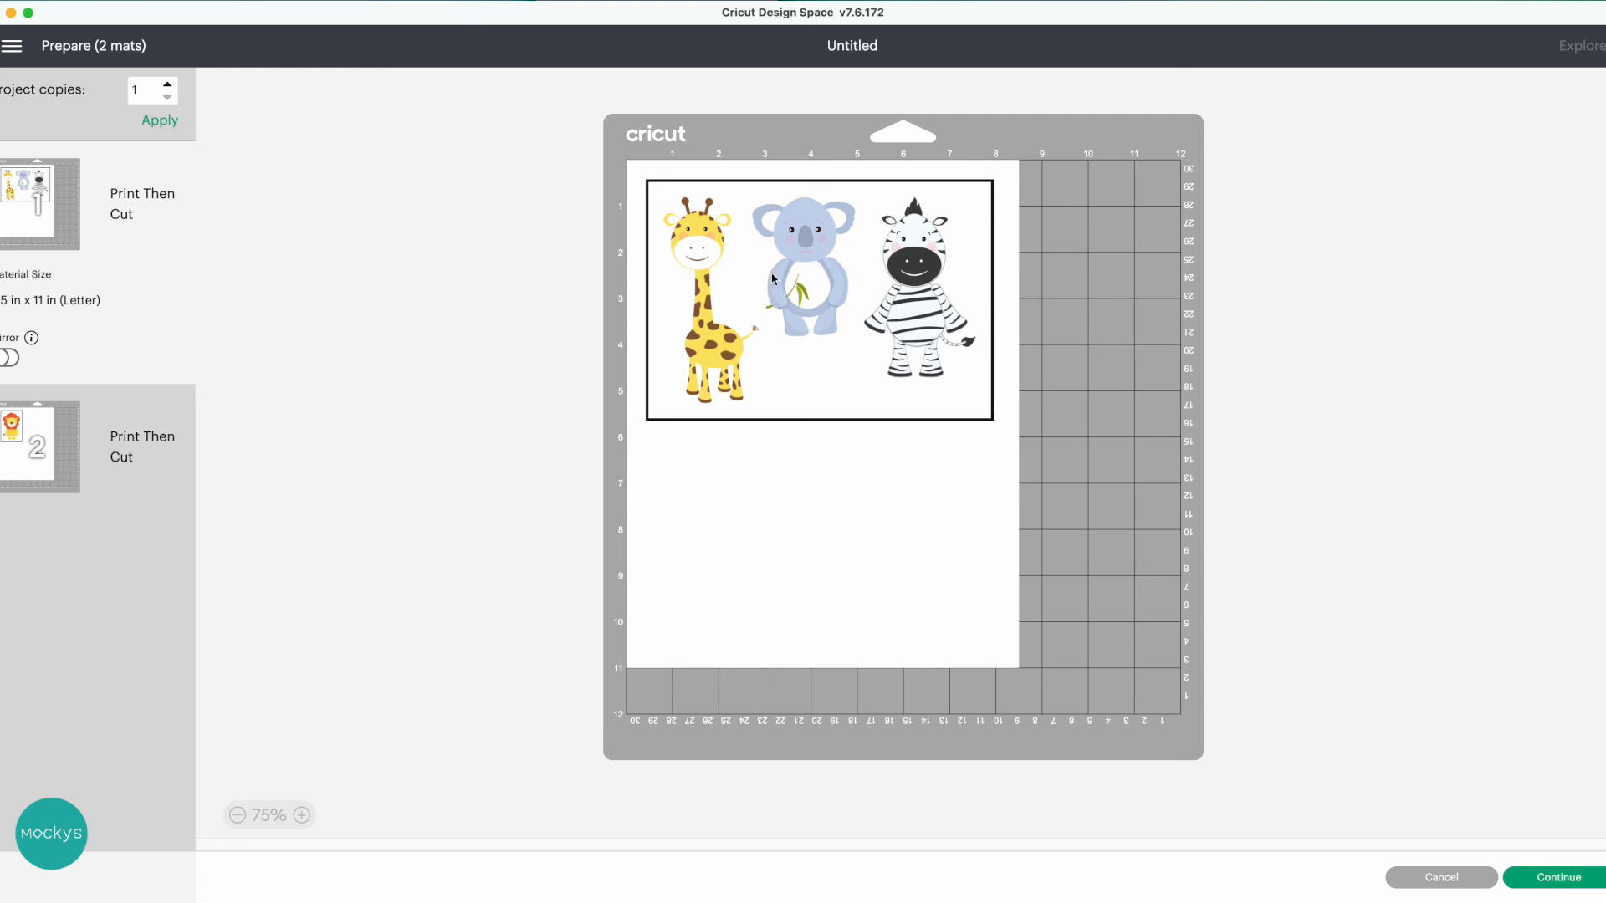
mouse_move(753, 274)
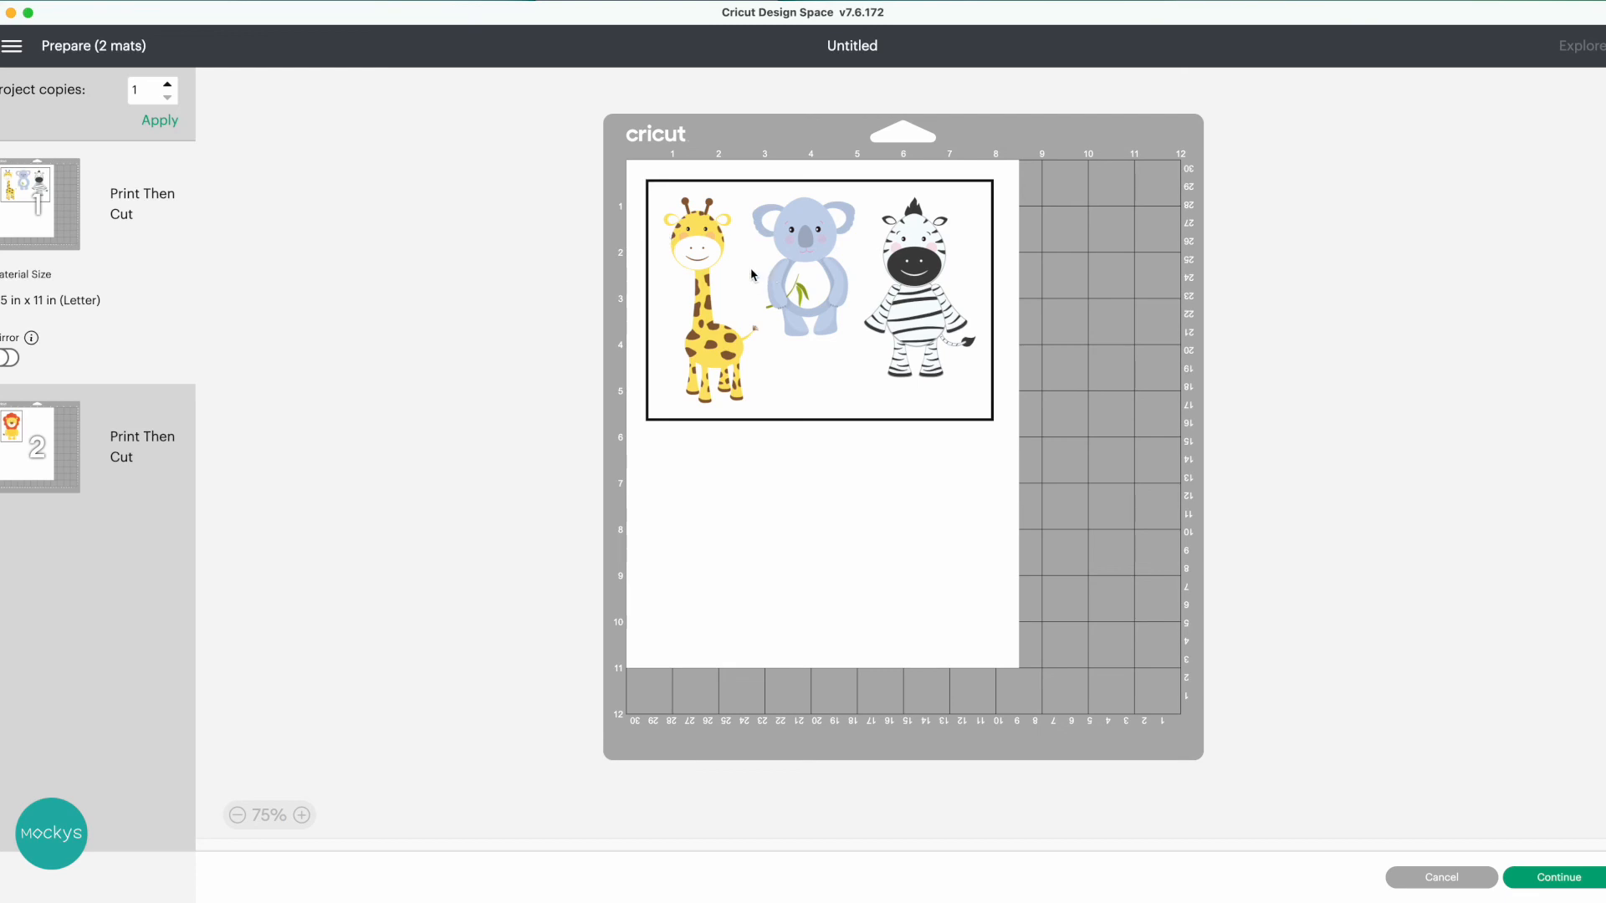